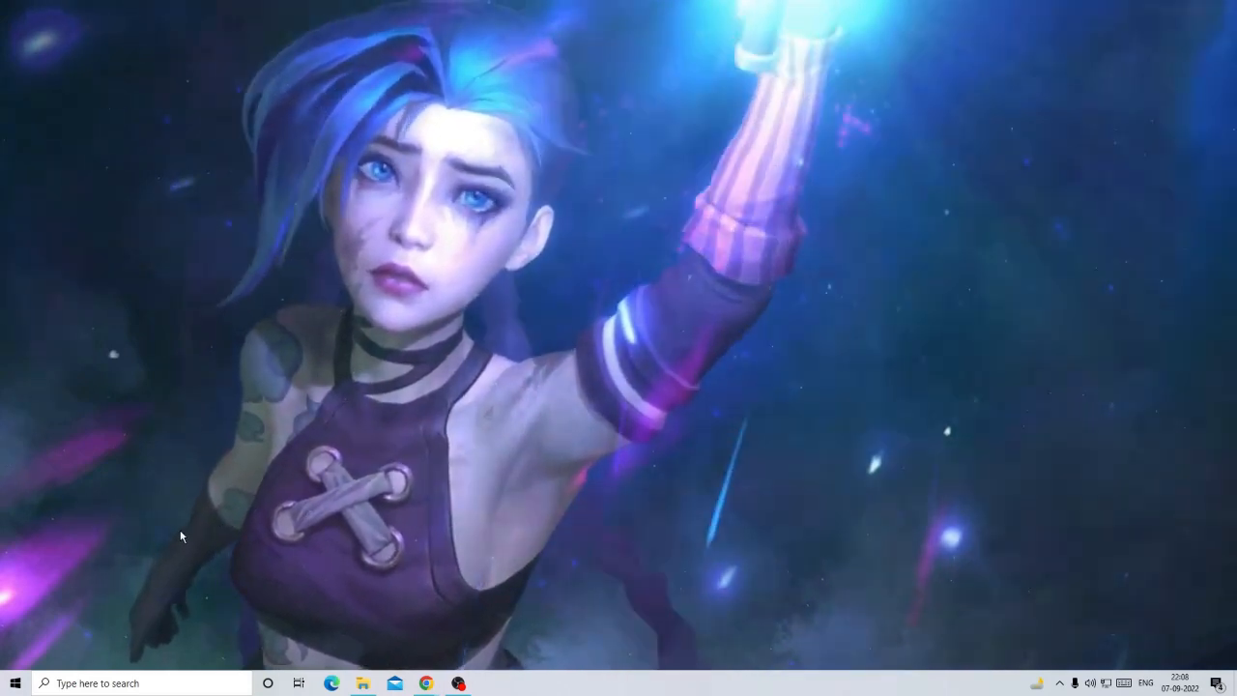
{"action": "mouse_move", "coordinate": [49, 594]}
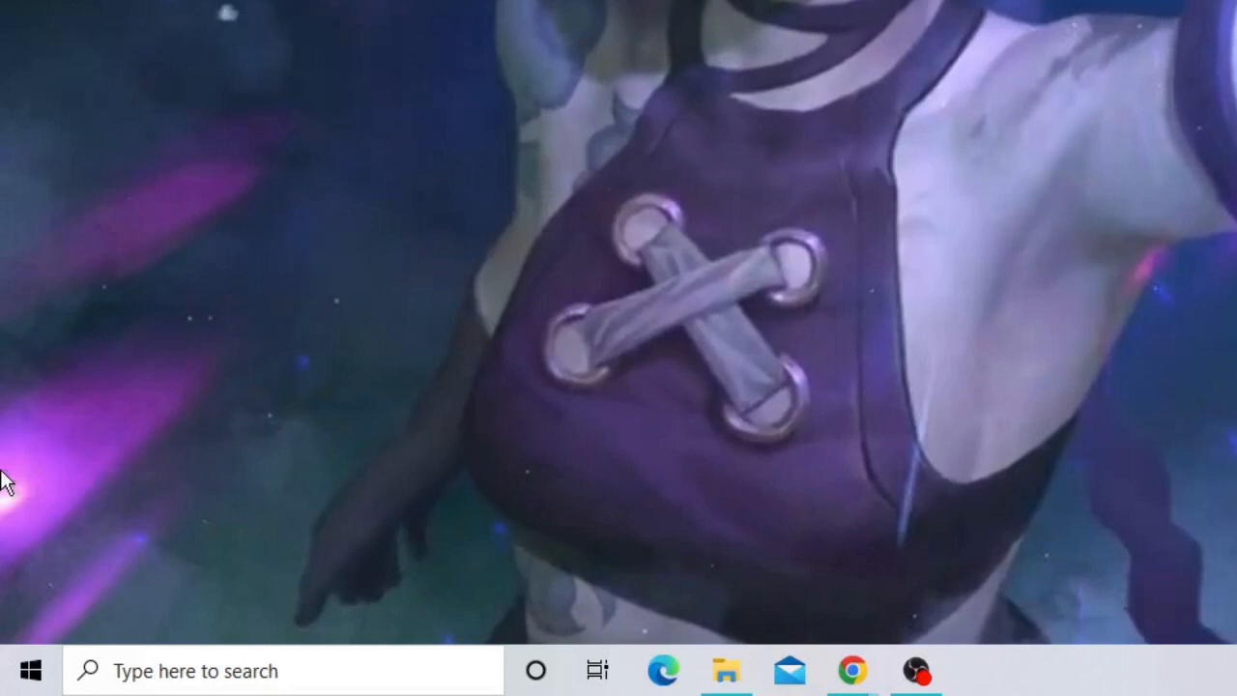
Open the Win+X power user menu from the Start button.
{"action": "right_click", "coordinate": [36, 668]}
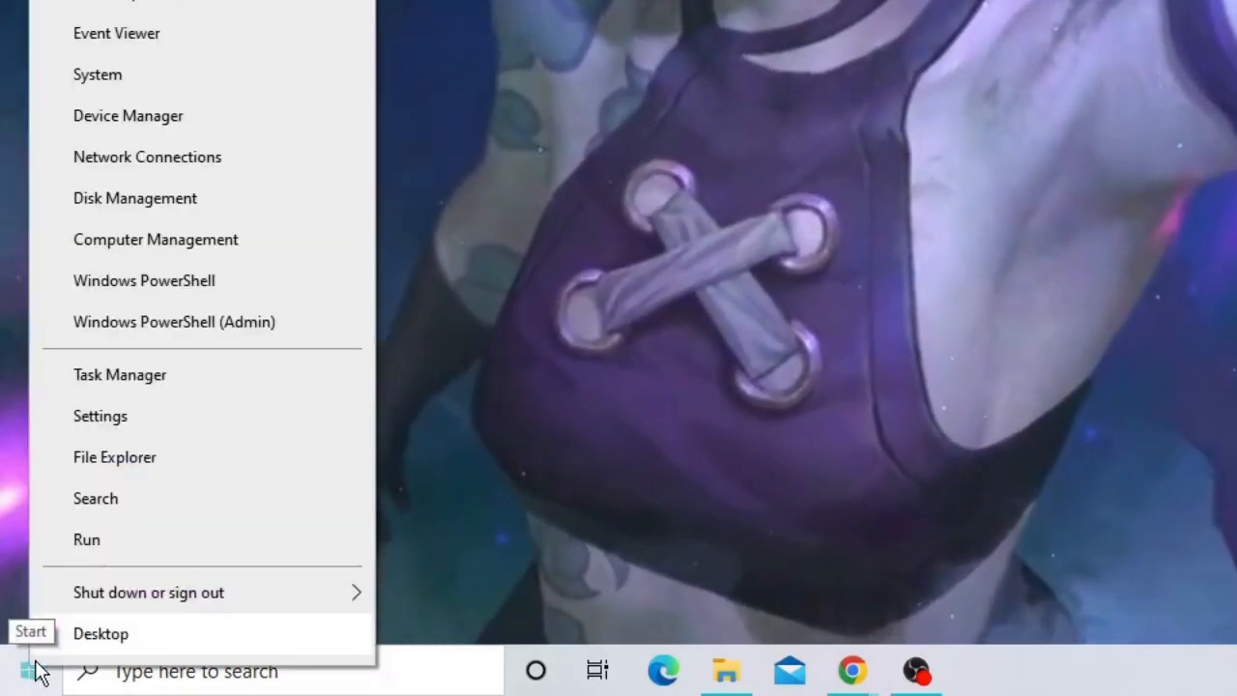
{"action": "mouse_move", "coordinate": [129, 115]}
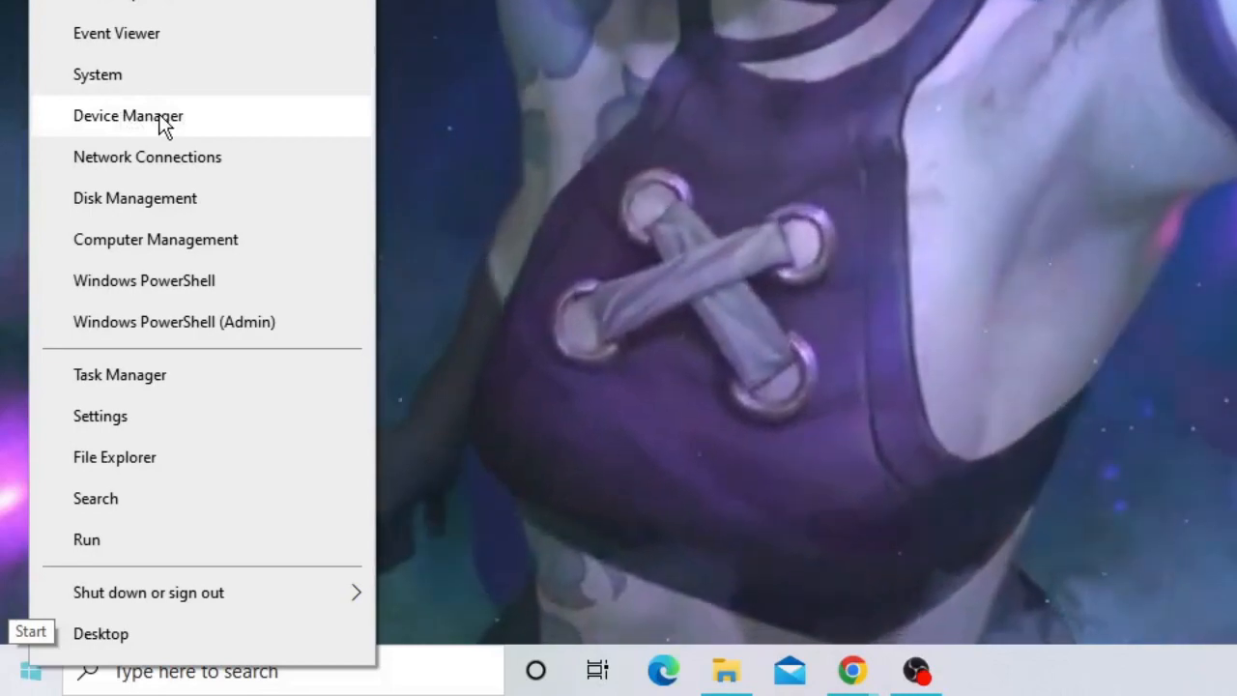
Open Device Manager and bring up the Realtek High Definition Audio context menu.
{"action": "left_click", "coordinate": [128, 115]}
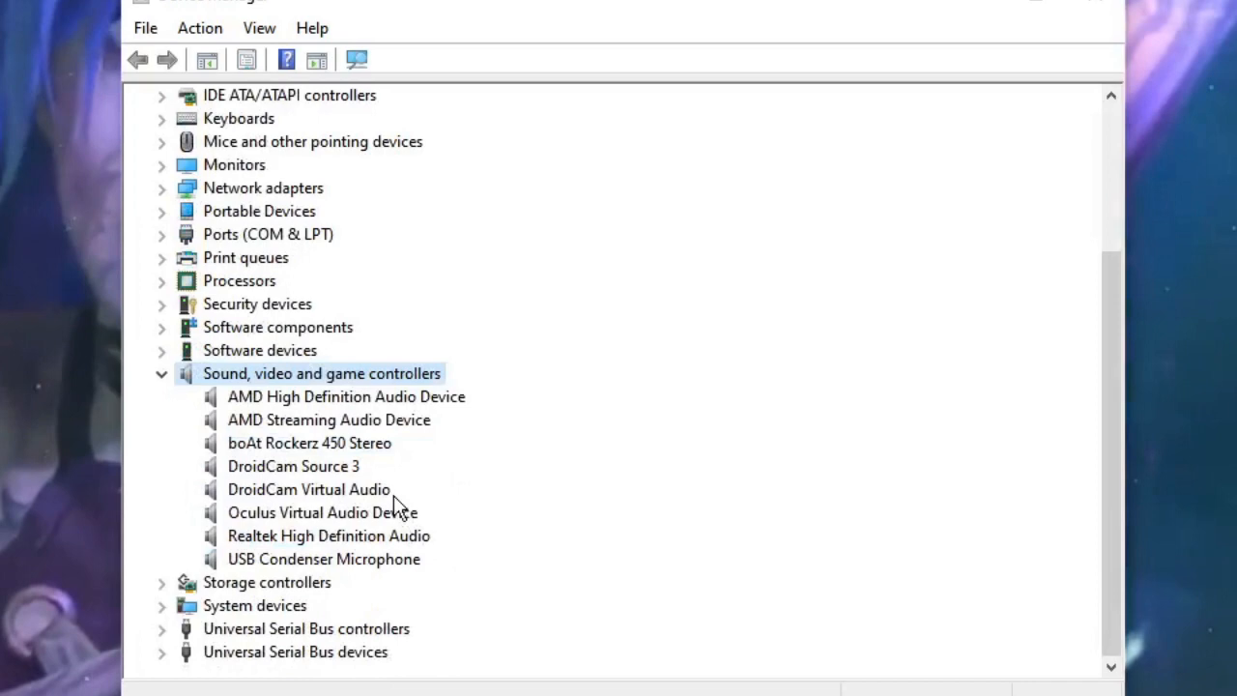
{"action": "left_click", "coordinate": [329, 536]}
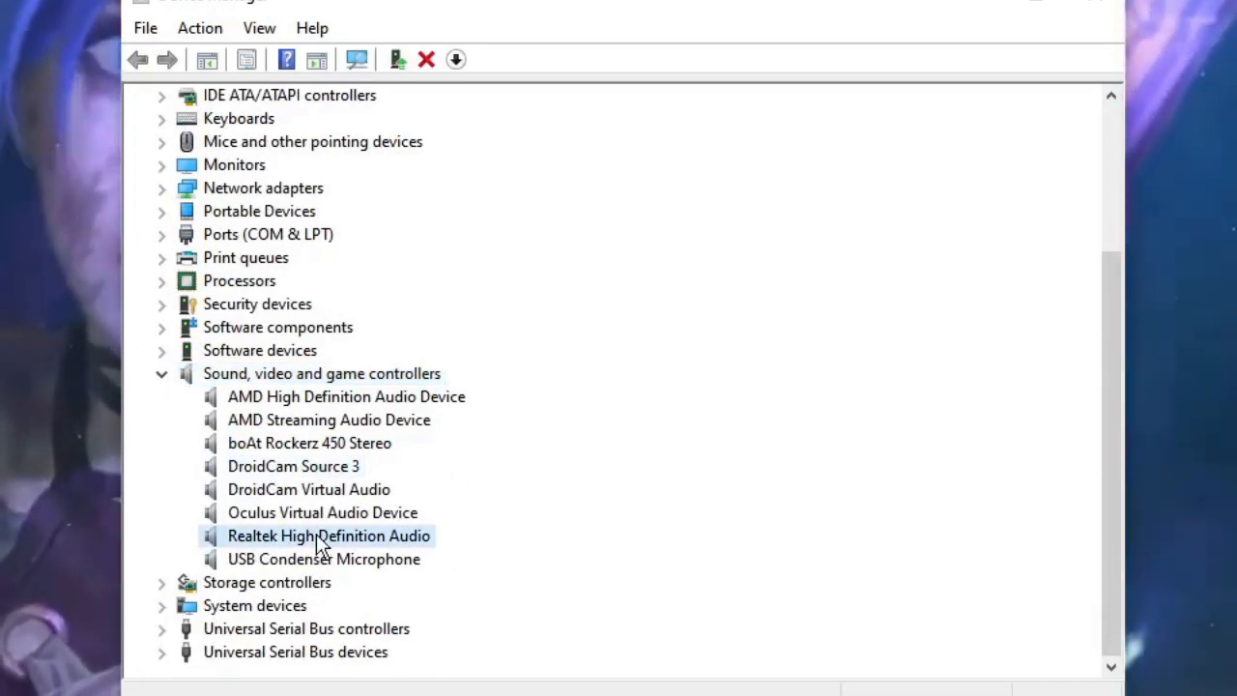
{"action": "mouse_move", "coordinate": [257, 541]}
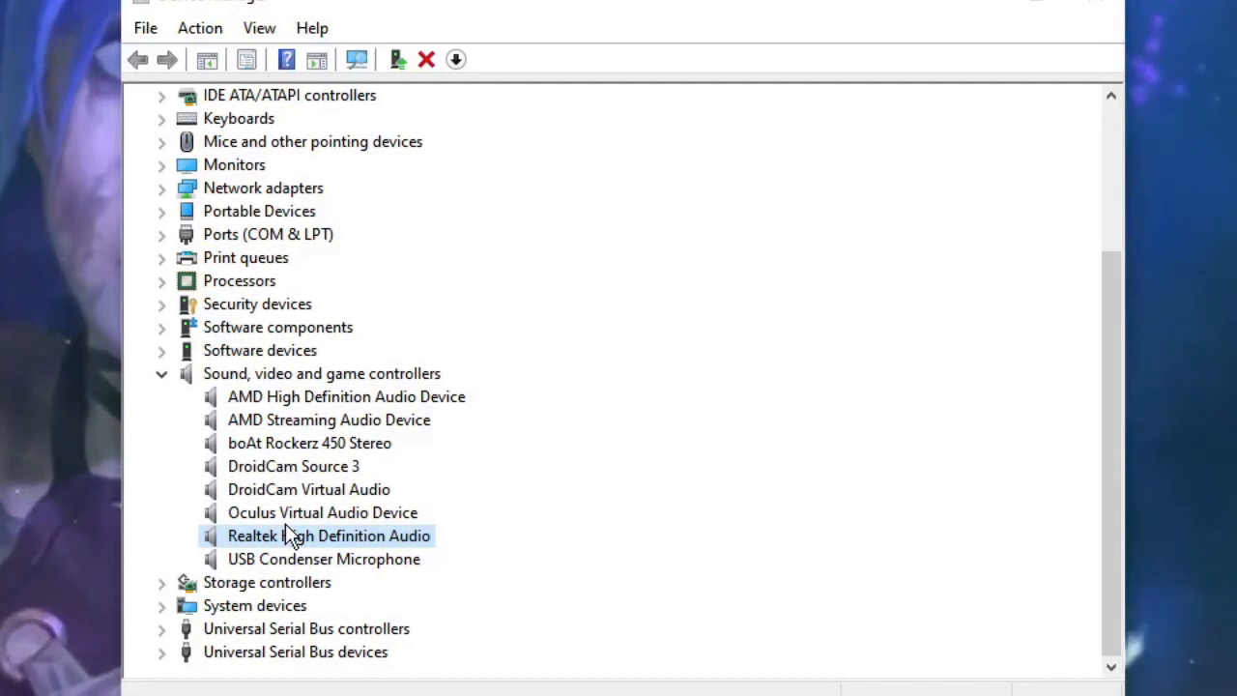
{"action": "right_click", "coordinate": [290, 535]}
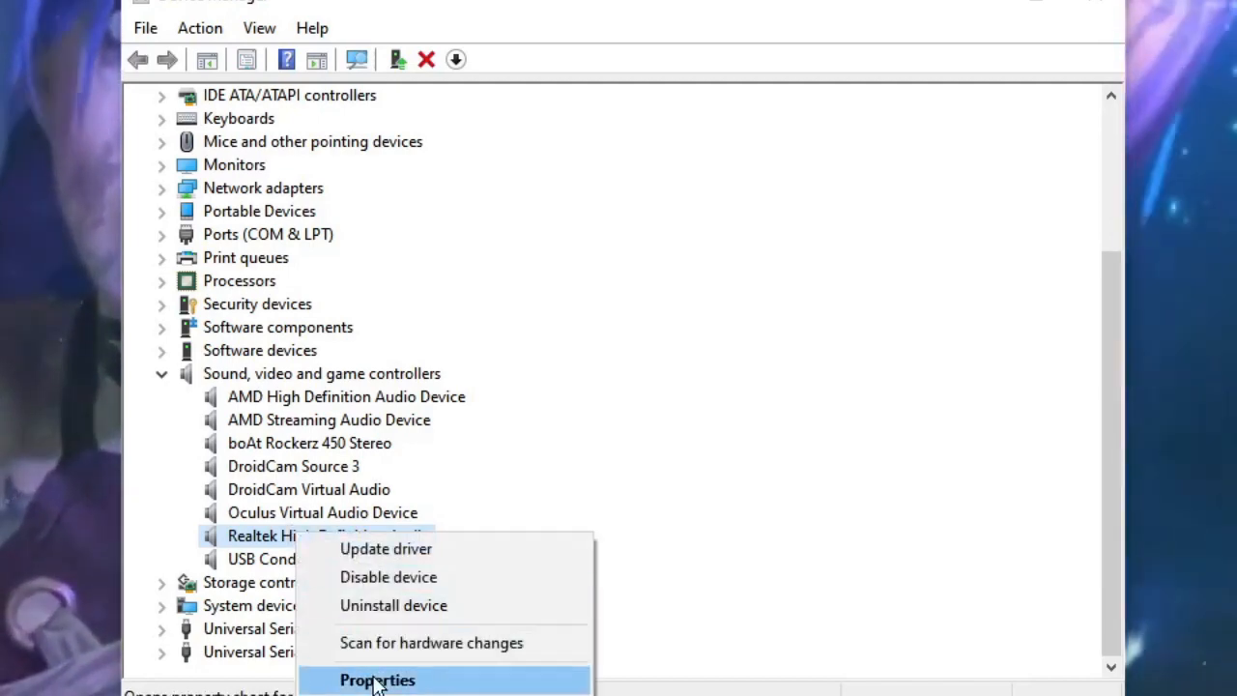
Check the Realtek driver's date 28-05-2019 and version 6.0.8716.1 in Properties.
{"action": "left_click", "coordinate": [379, 680]}
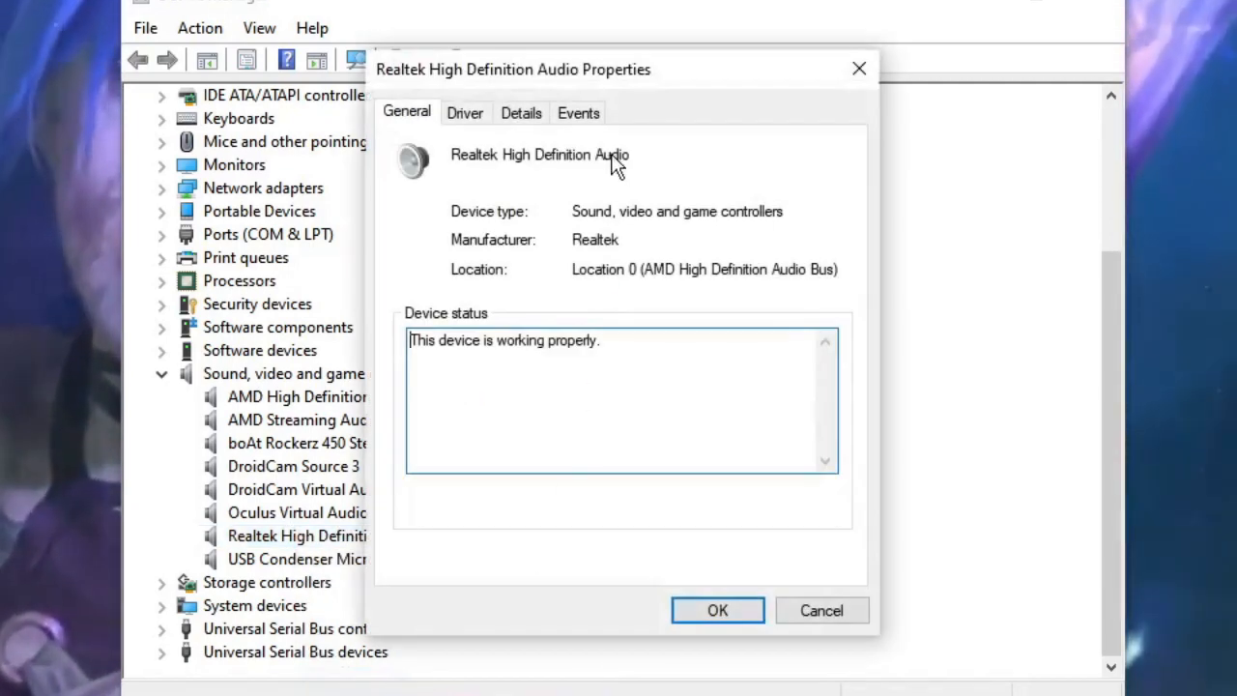
{"action": "mouse_move", "coordinate": [466, 117]}
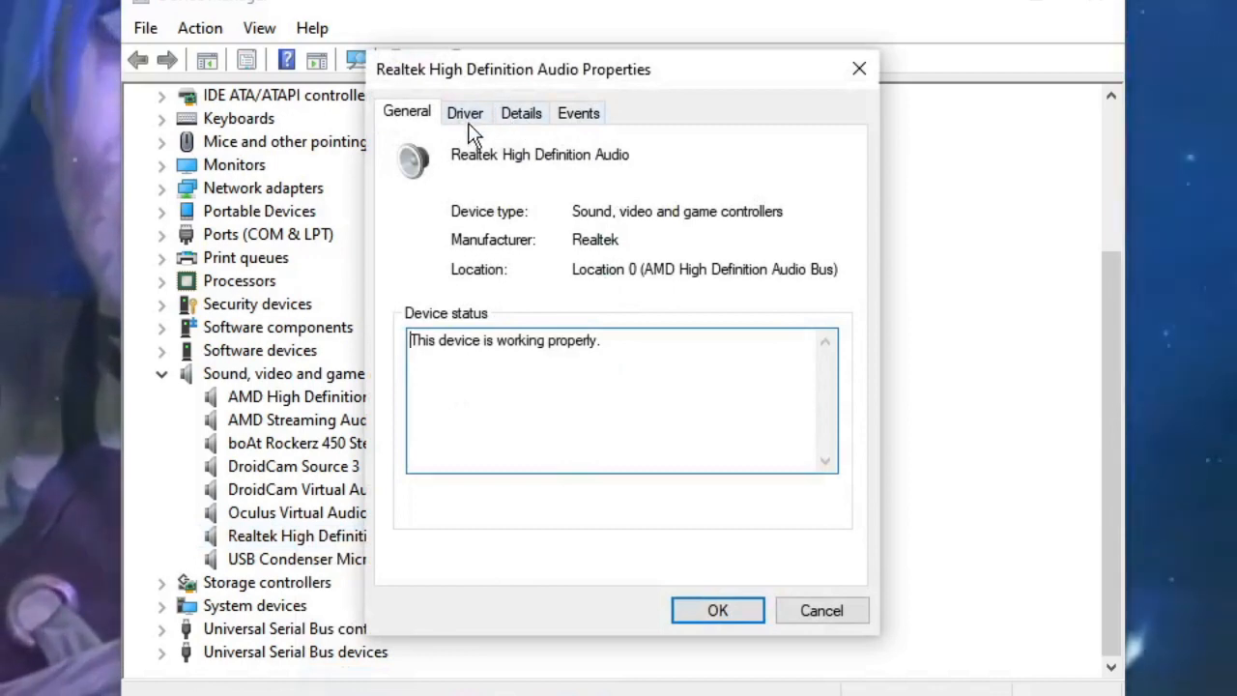
{"action": "left_click", "coordinate": [466, 113]}
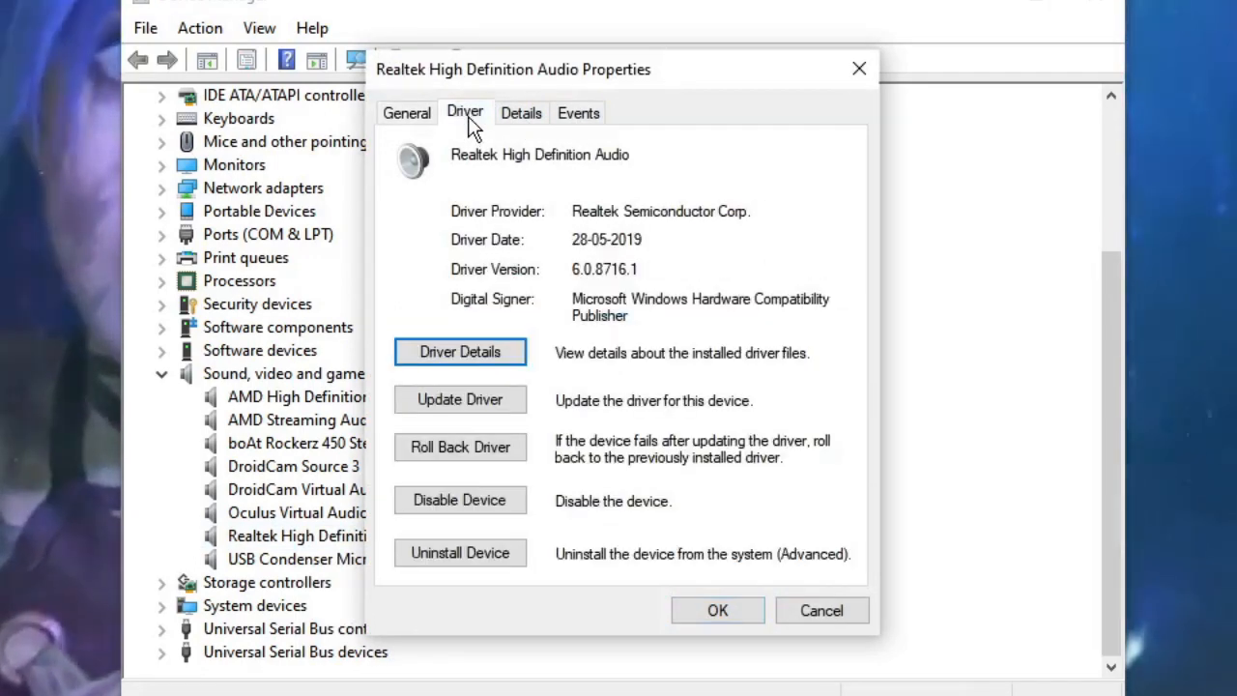
{"action": "mouse_move", "coordinate": [449, 249]}
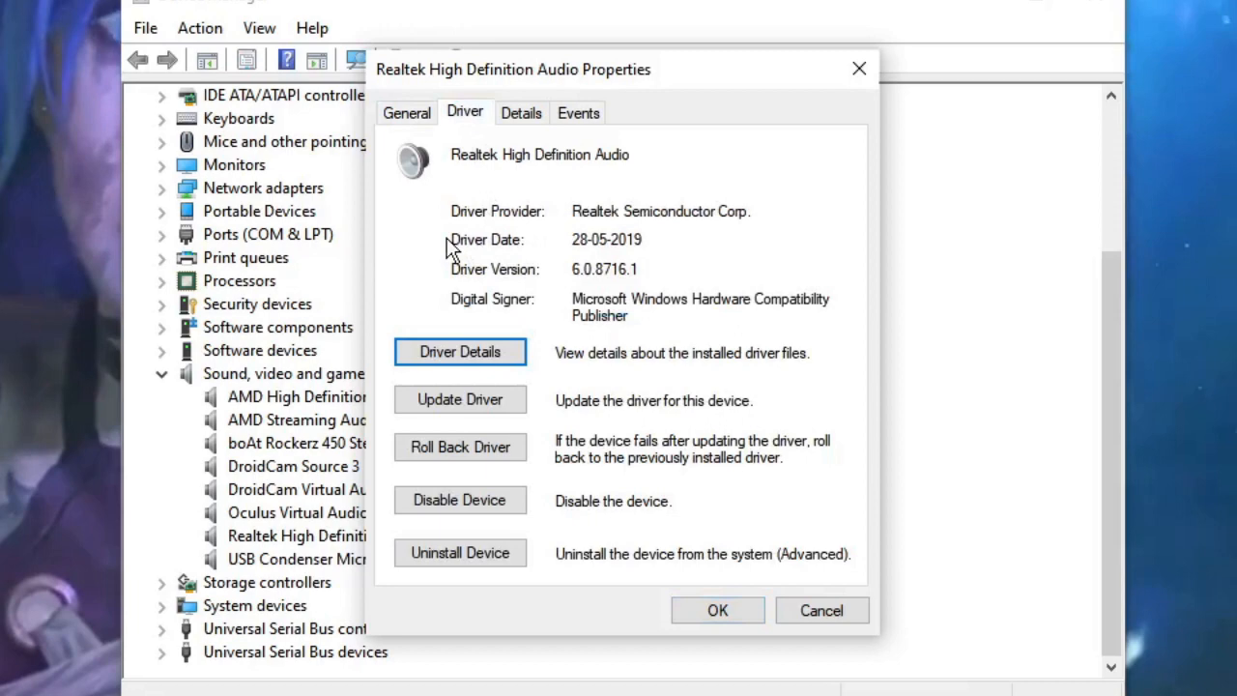
{"action": "mouse_move", "coordinate": [572, 240]}
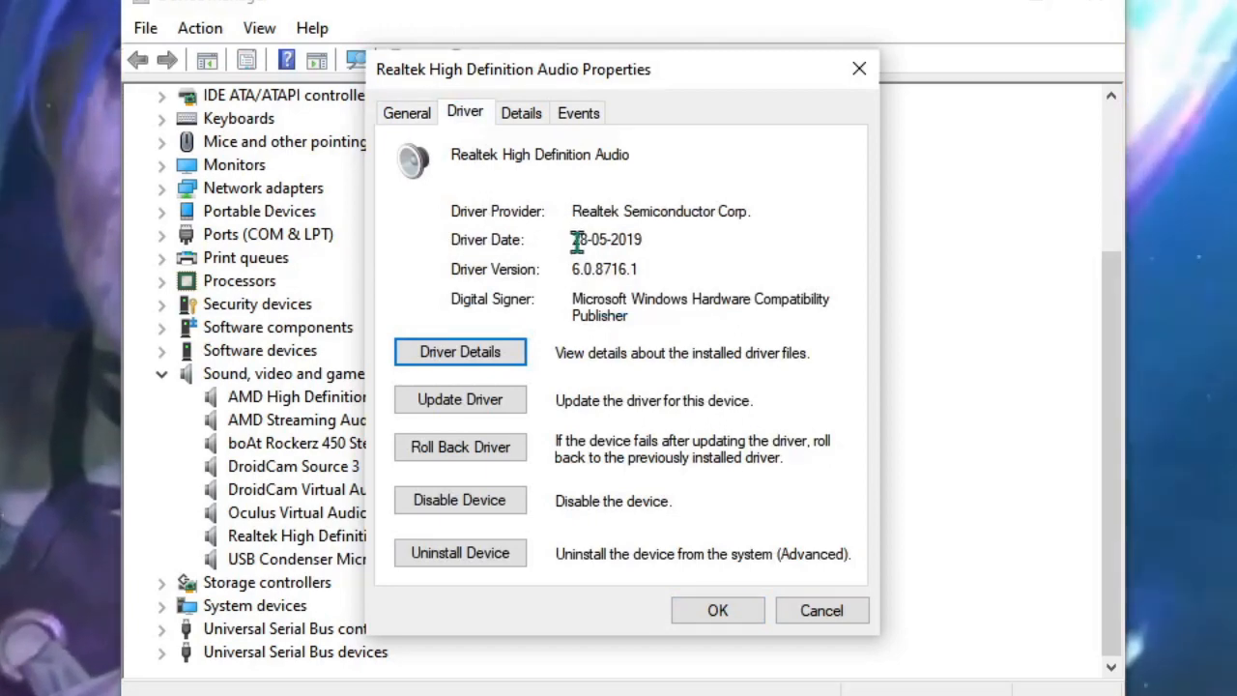
{"action": "mouse_move", "coordinate": [658, 241]}
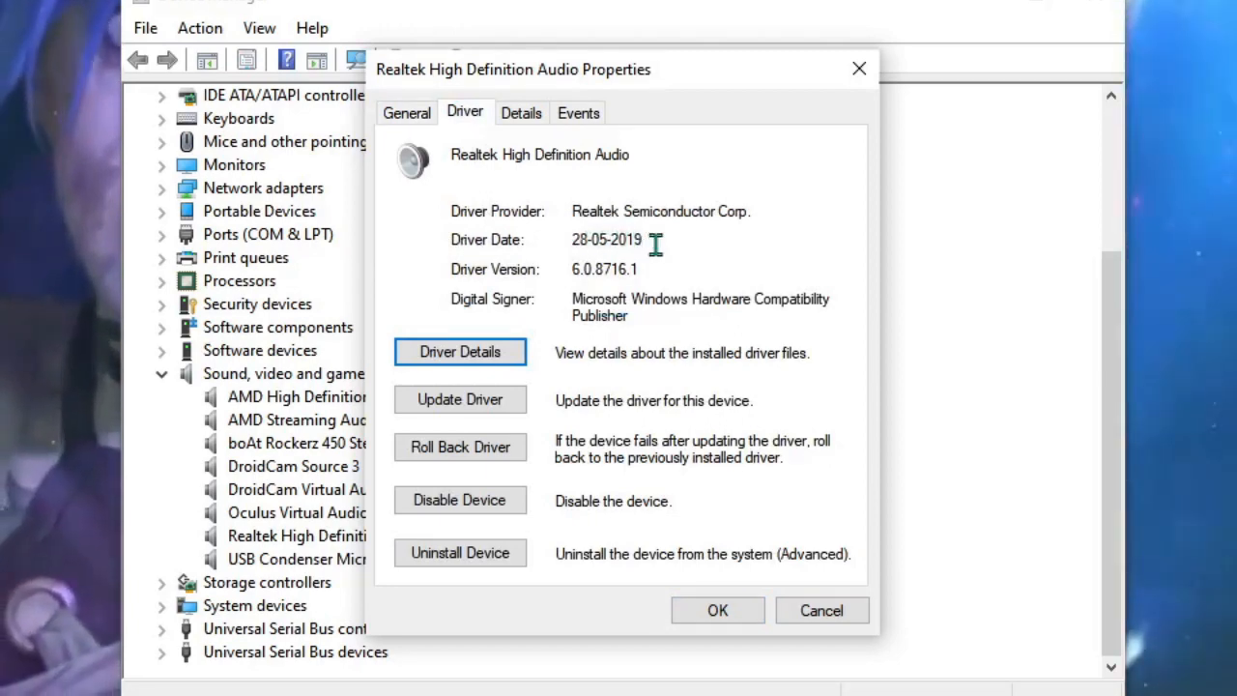
{"action": "double_click", "coordinate": [625, 240]}
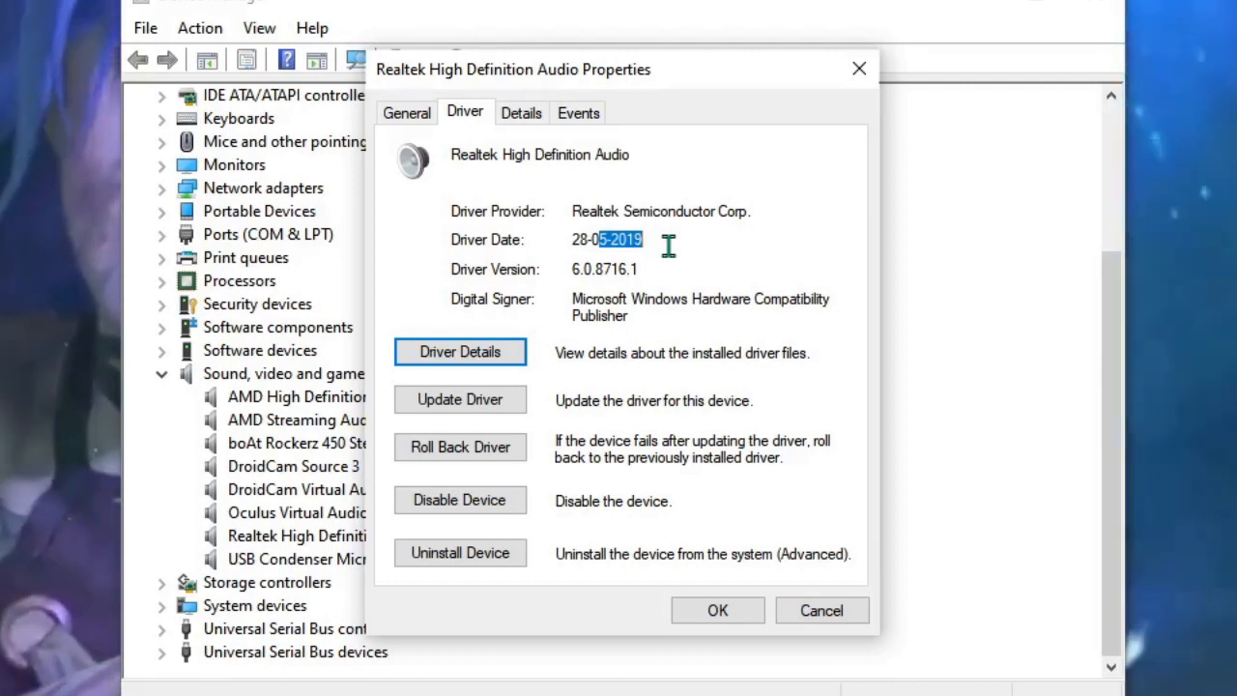
{"action": "mouse_move", "coordinate": [636, 264]}
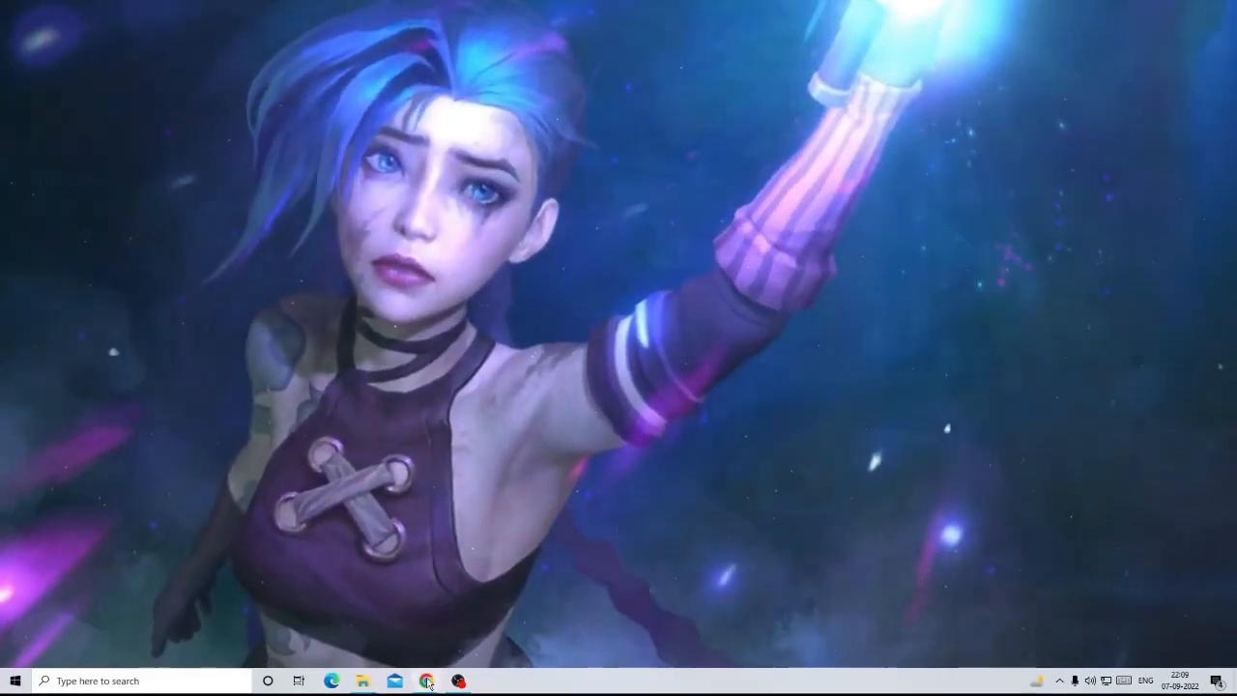
Request the 64bits Windows10 Driver only (Executable file) R2.82 download from Realtek's site.
{"action": "left_click", "coordinate": [425, 681]}
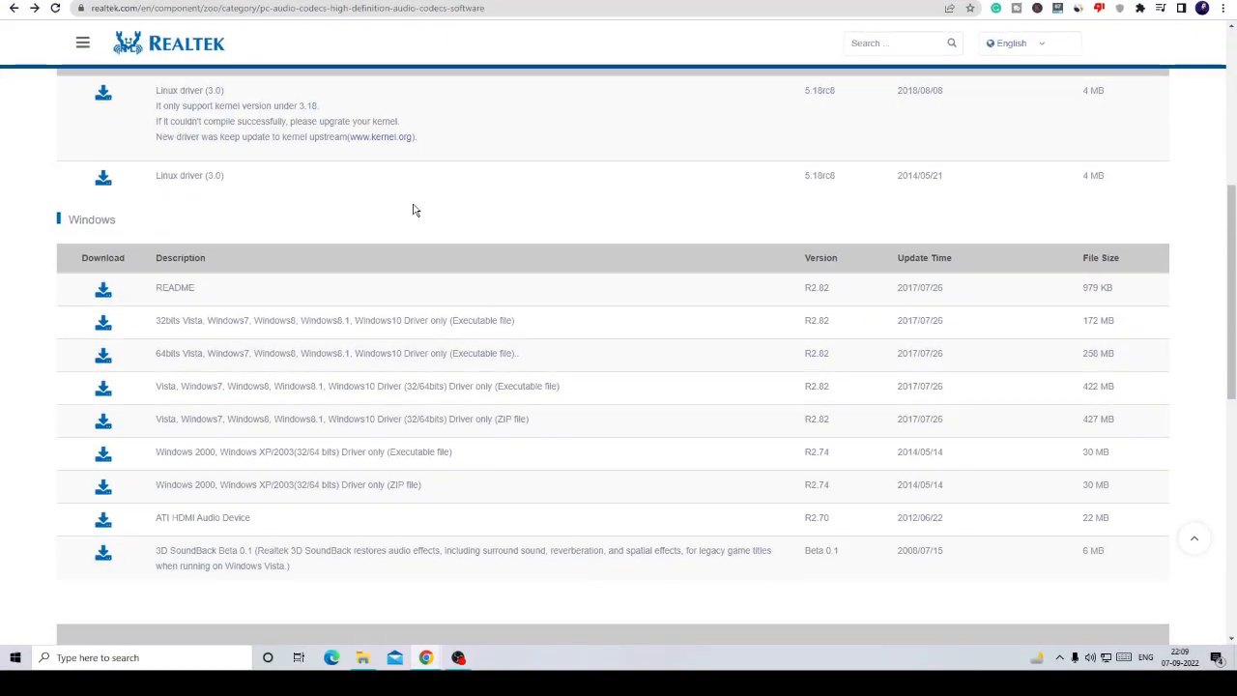
{"action": "scroll", "scroll_direction": "up", "scroll_amount": 3}
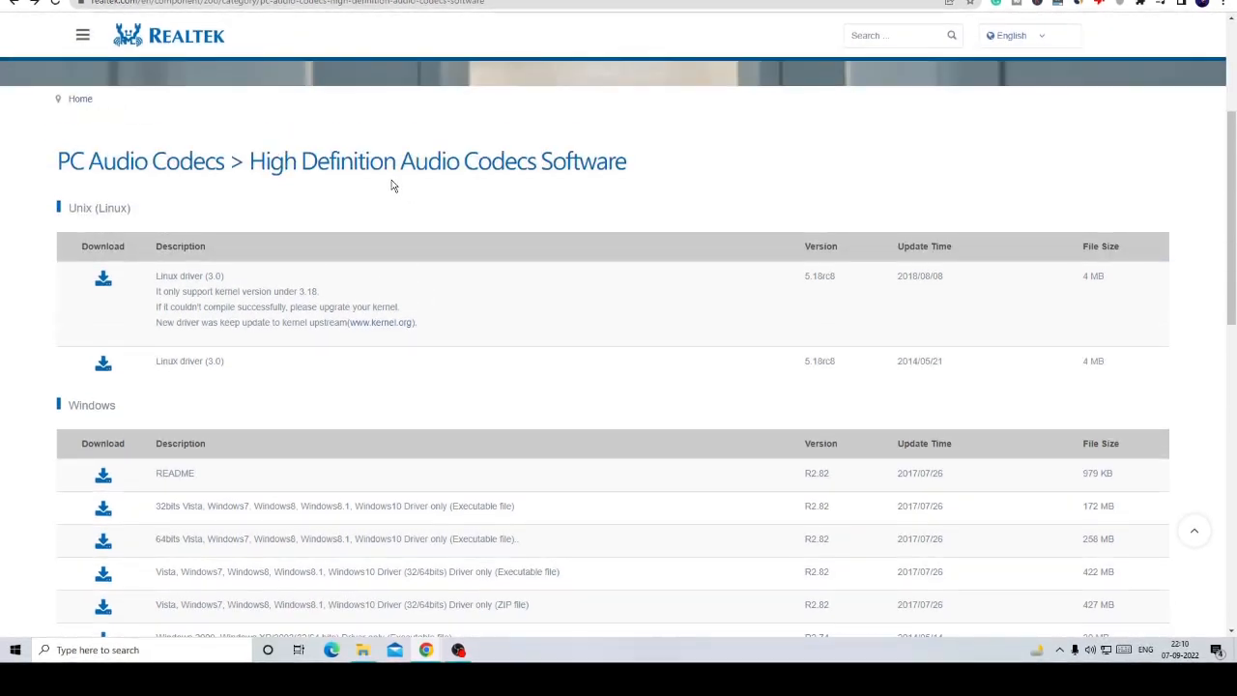
{"action": "scroll", "scroll_direction": "down", "scroll_amount": 3}
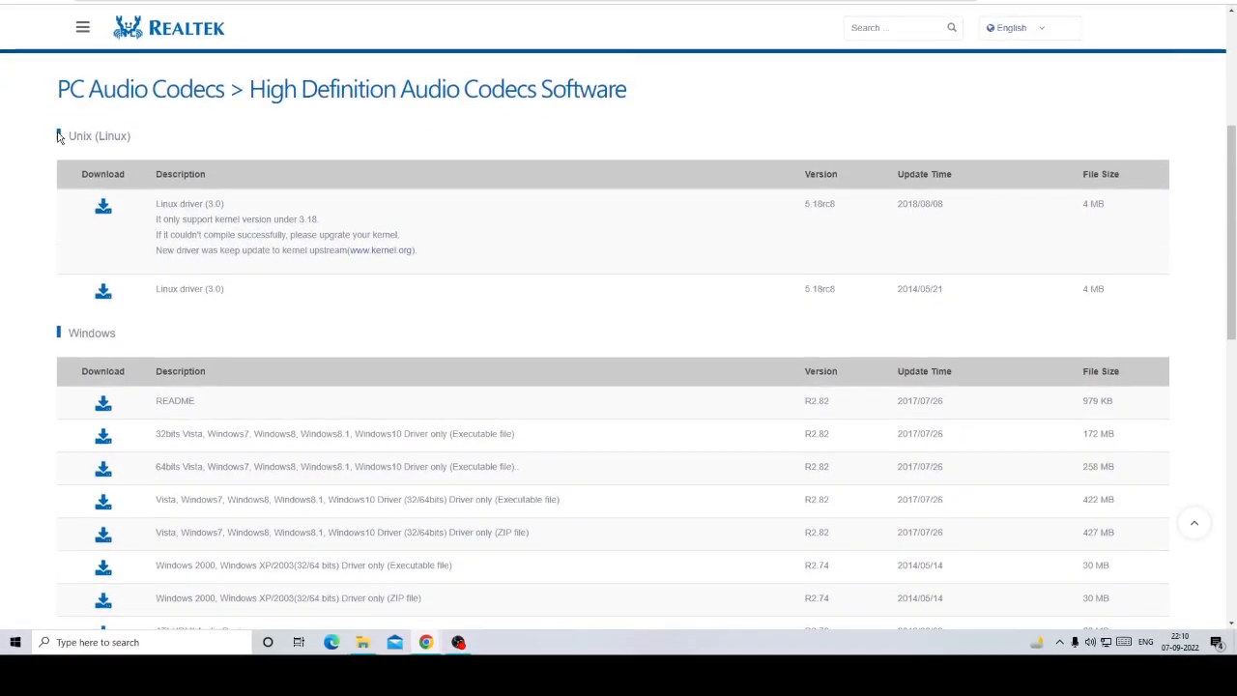
{"action": "double_click", "coordinate": [113, 127]}
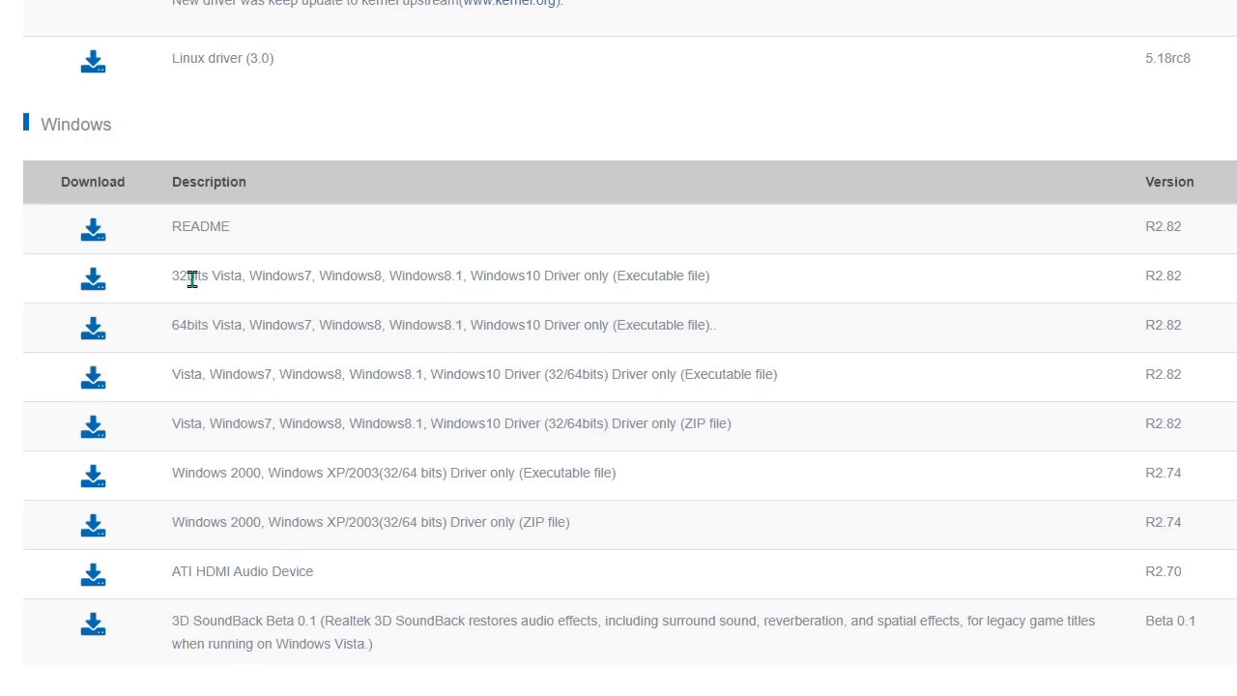
{"action": "mouse_move", "coordinate": [192, 328]}
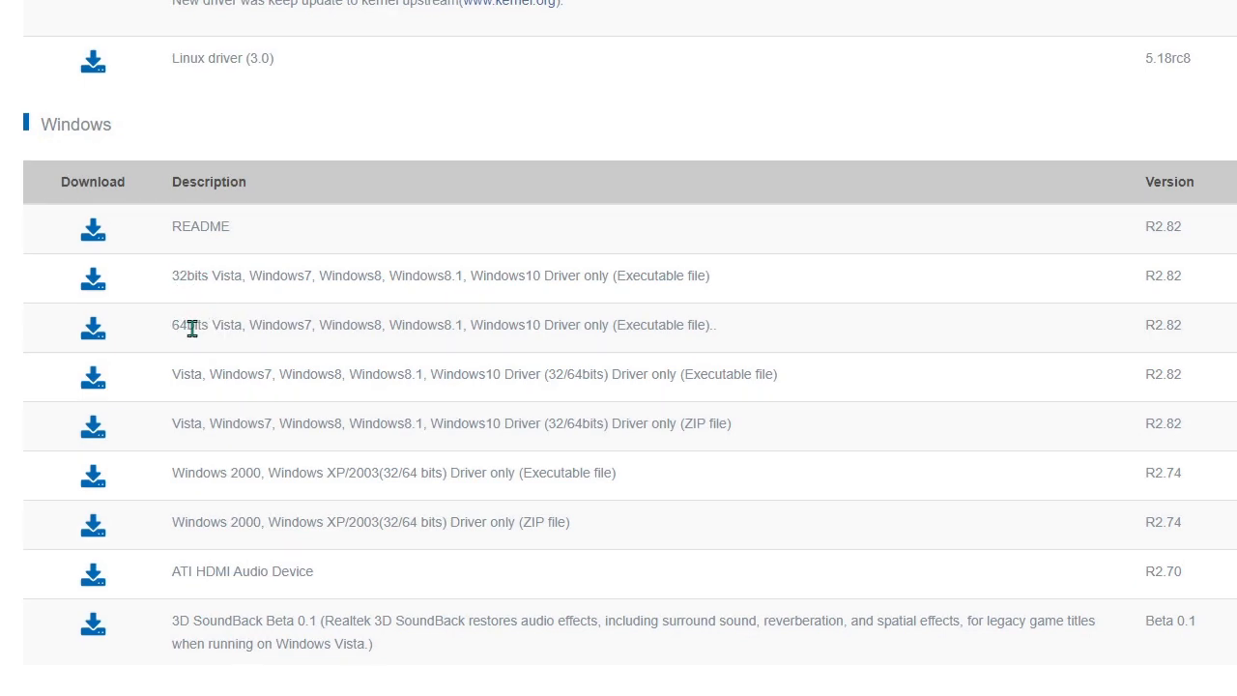
{"action": "mouse_move", "coordinate": [229, 276]}
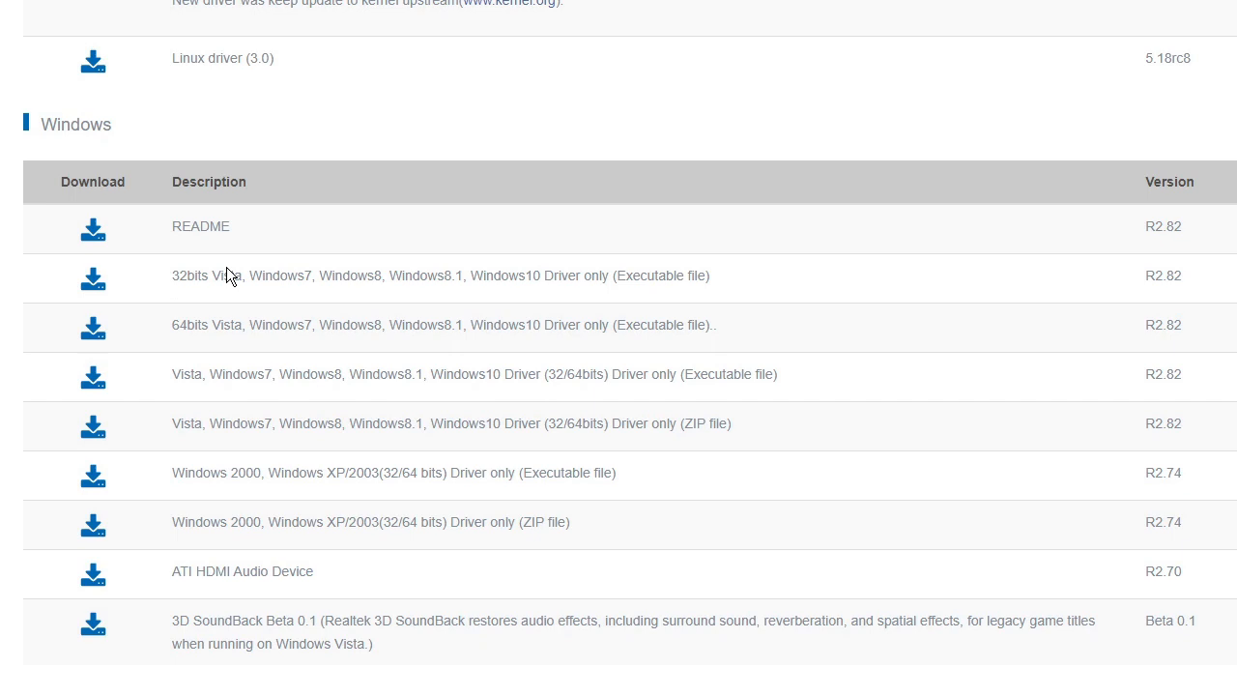
{"action": "mouse_move", "coordinate": [192, 365]}
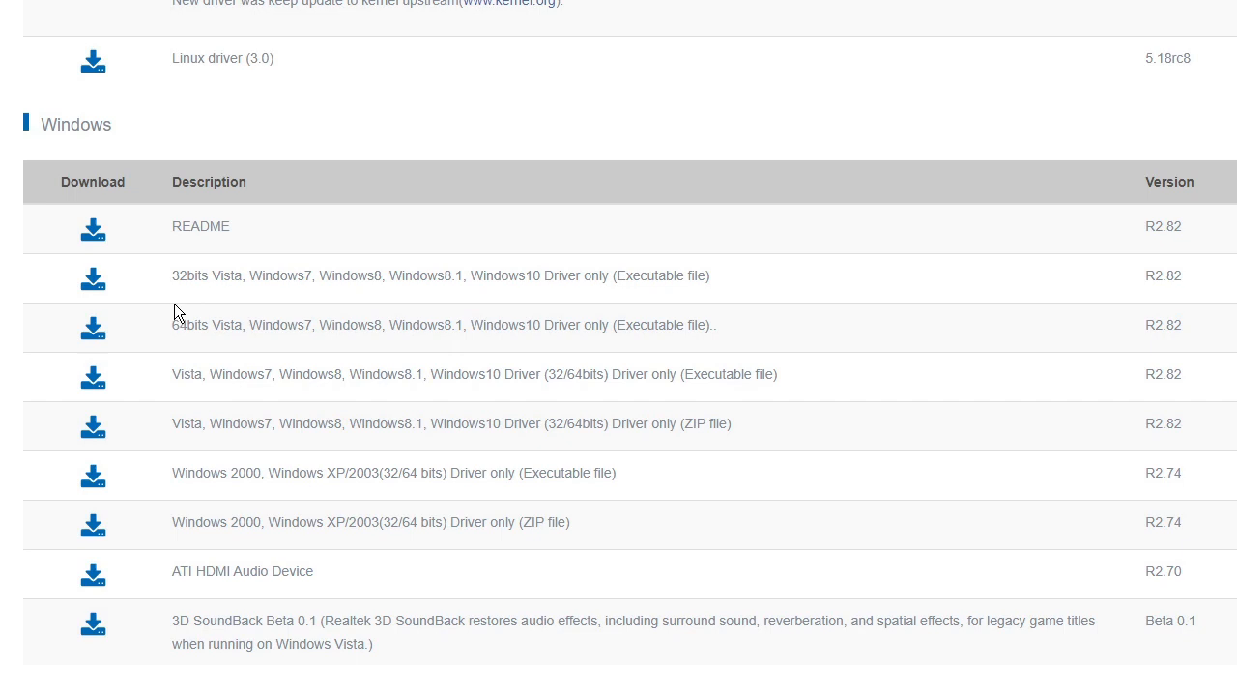
{"action": "mouse_move", "coordinate": [300, 331]}
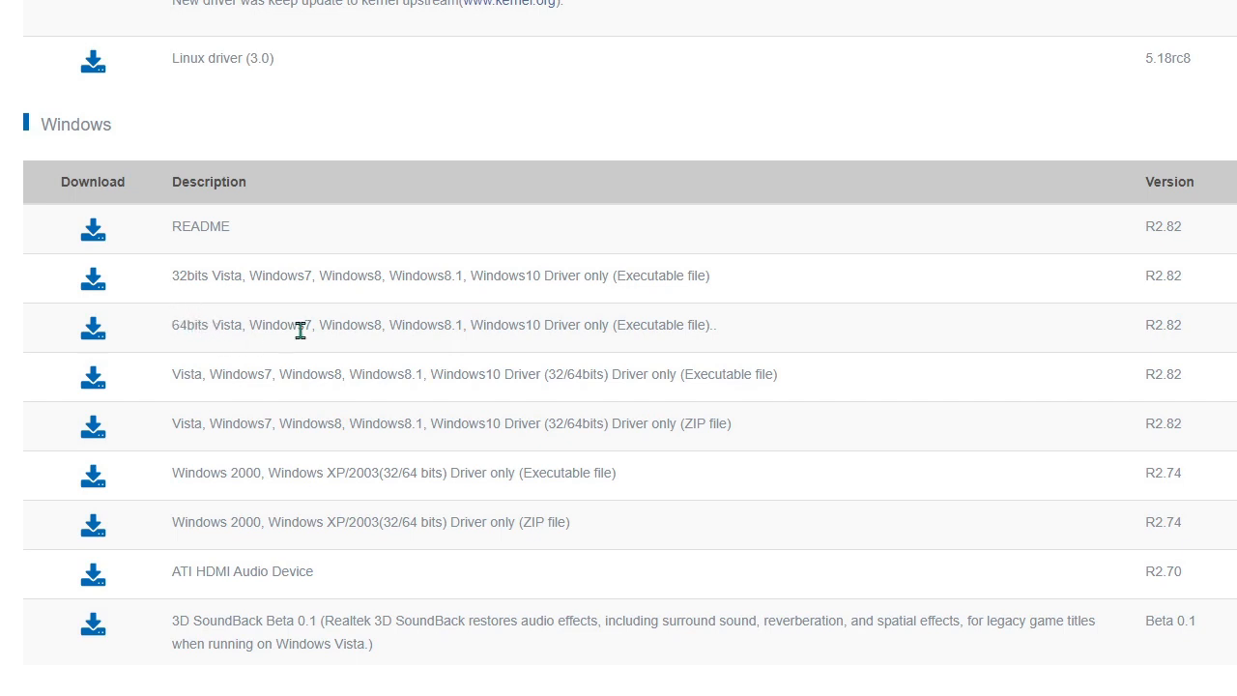
{"action": "mouse_move", "coordinate": [227, 334]}
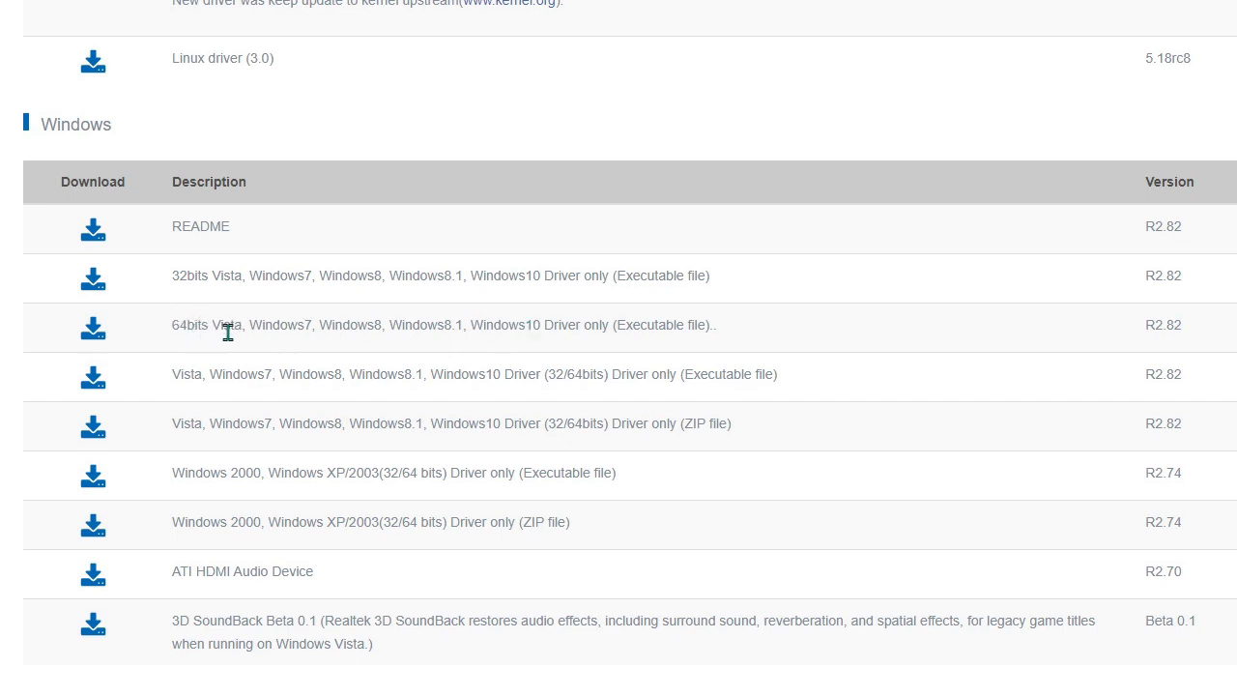
{"action": "mouse_move", "coordinate": [457, 330]}
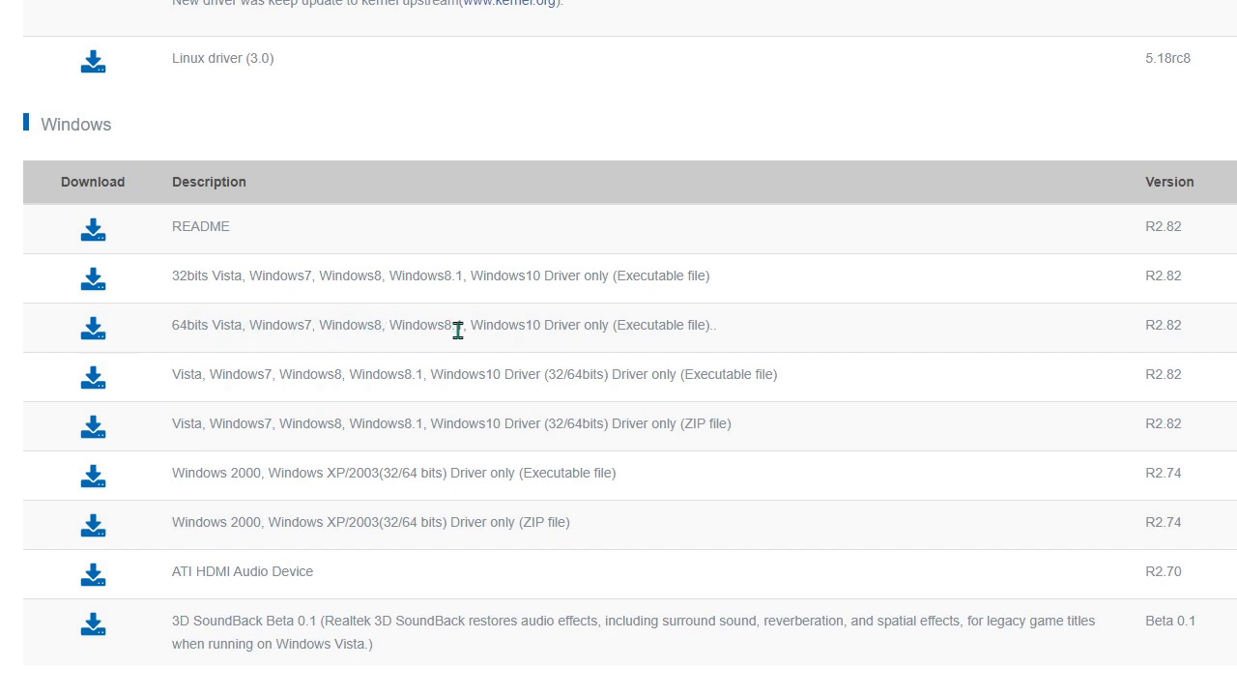
{"action": "mouse_move", "coordinate": [570, 330]}
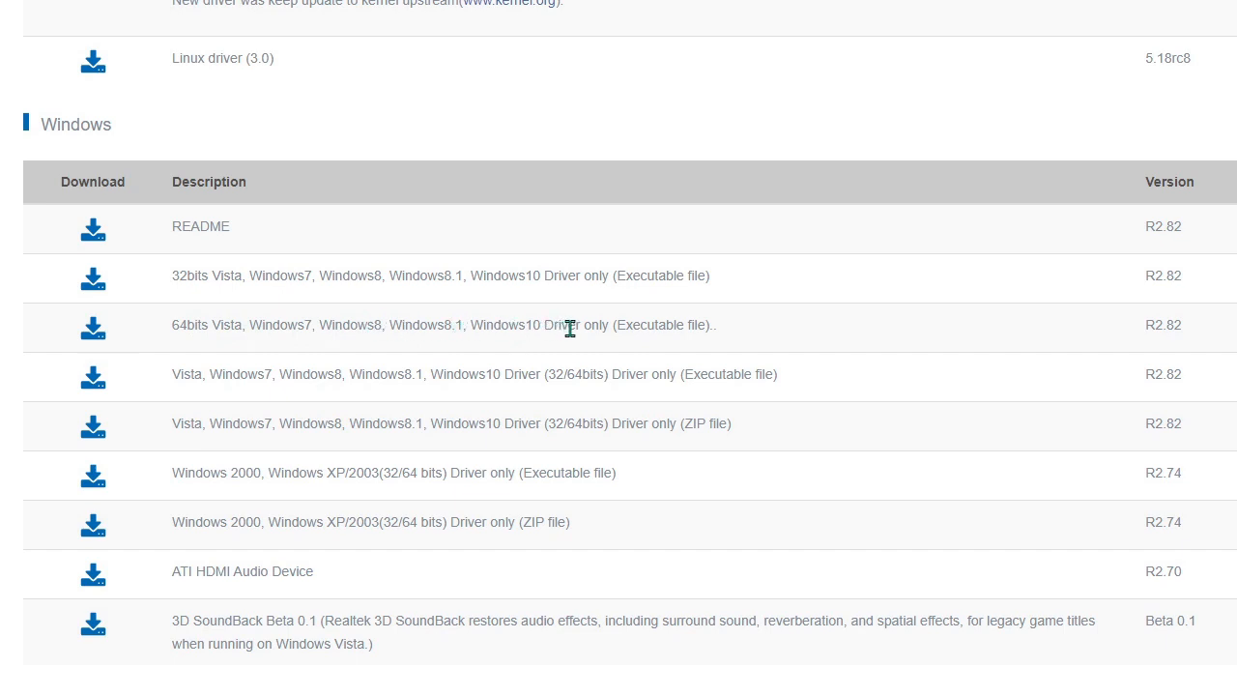
{"action": "mouse_move", "coordinate": [94, 336]}
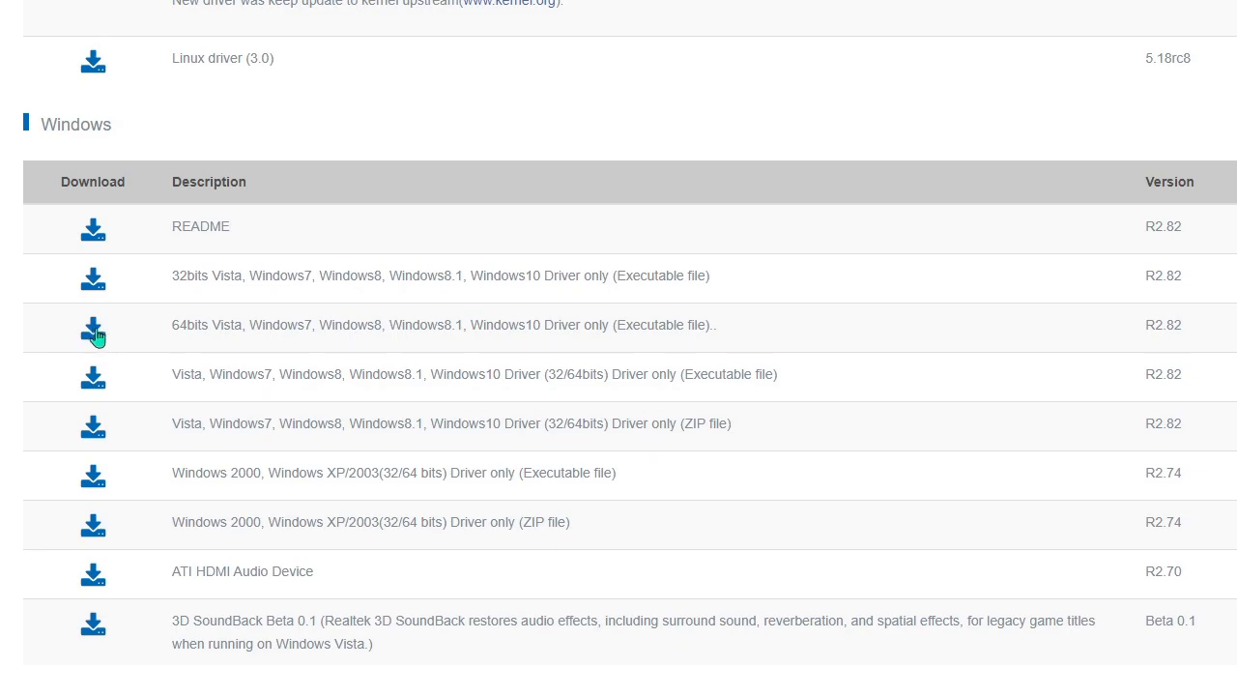
{"action": "left_click", "coordinate": [93, 327]}
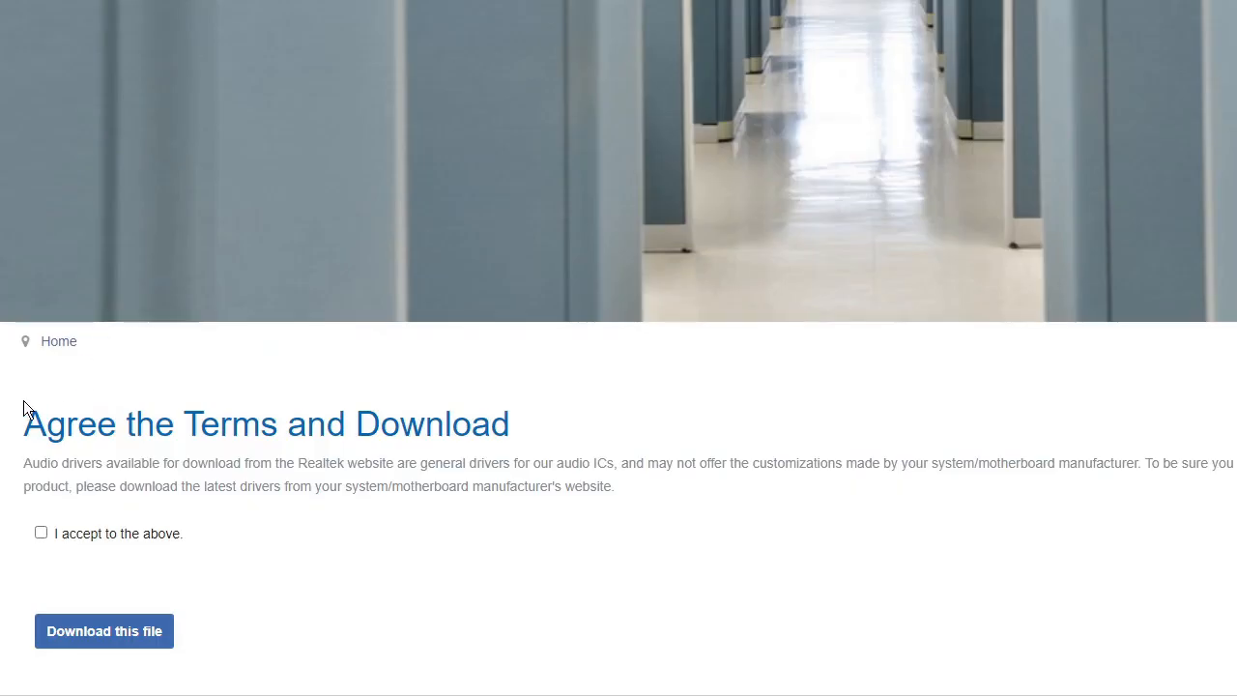
{"action": "mouse_move", "coordinate": [89, 487]}
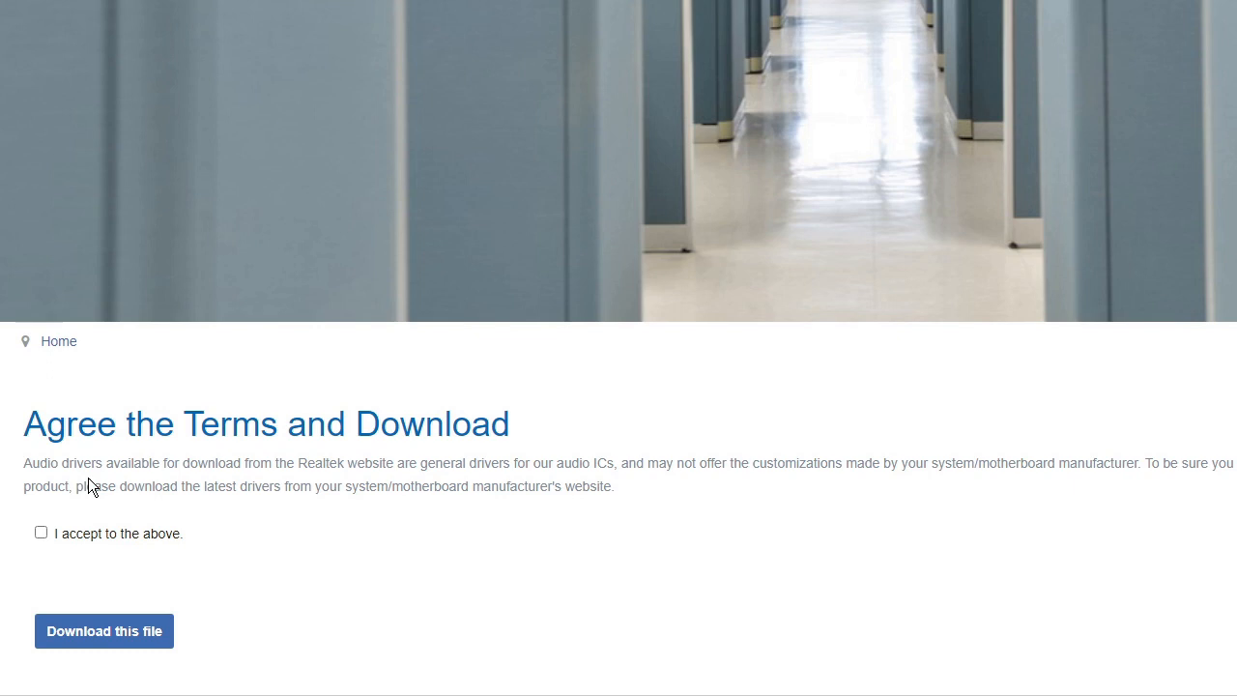
Accept 'I accept to the above.' and continue with 'Download this file'.
{"action": "left_click", "coordinate": [40, 532]}
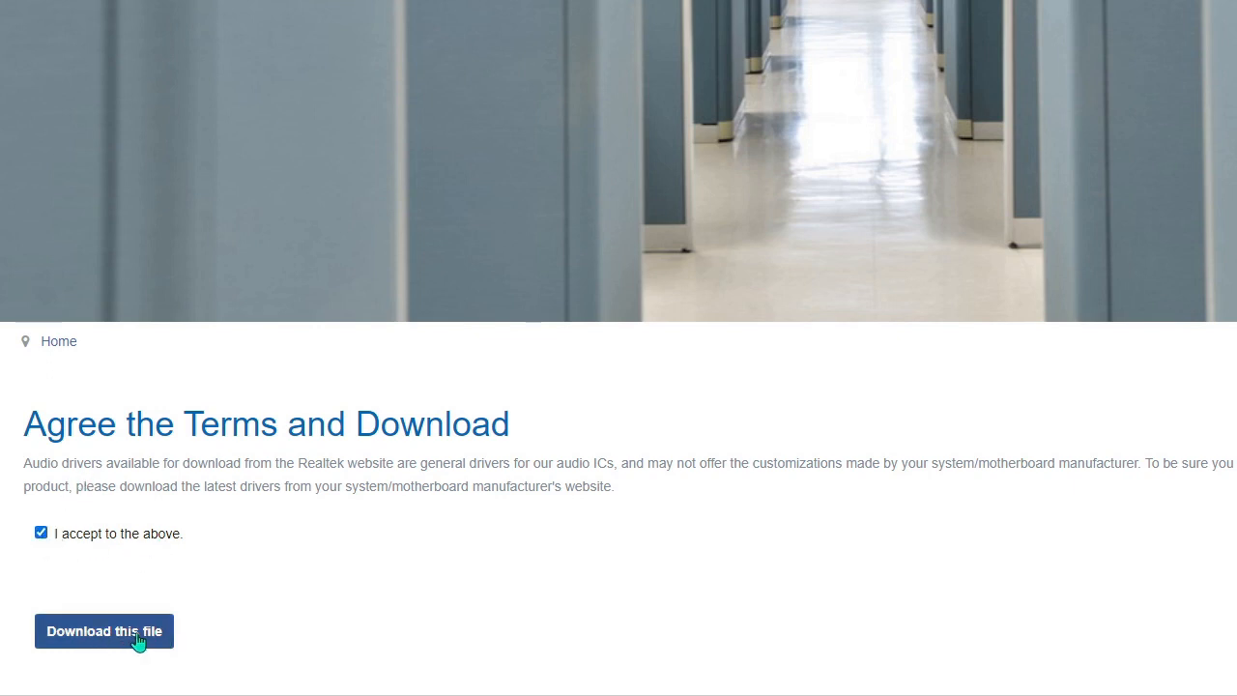
{"action": "left_click", "coordinate": [104, 630]}
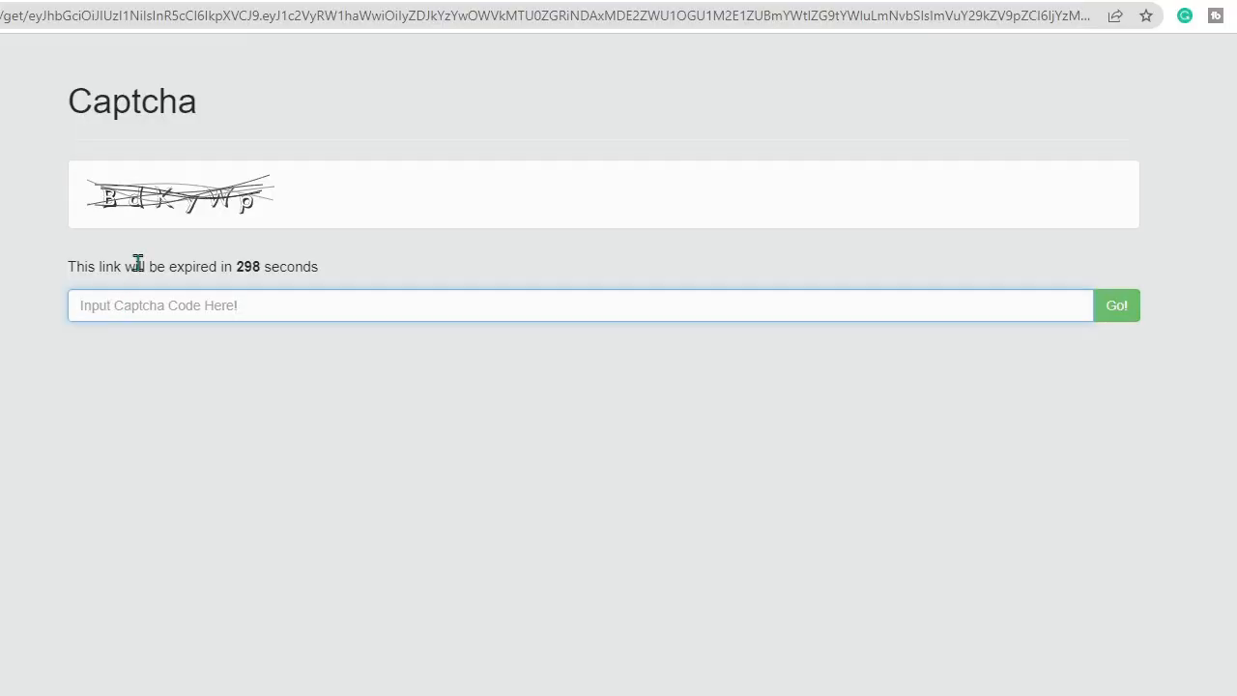
{"action": "mouse_move", "coordinate": [140, 290]}
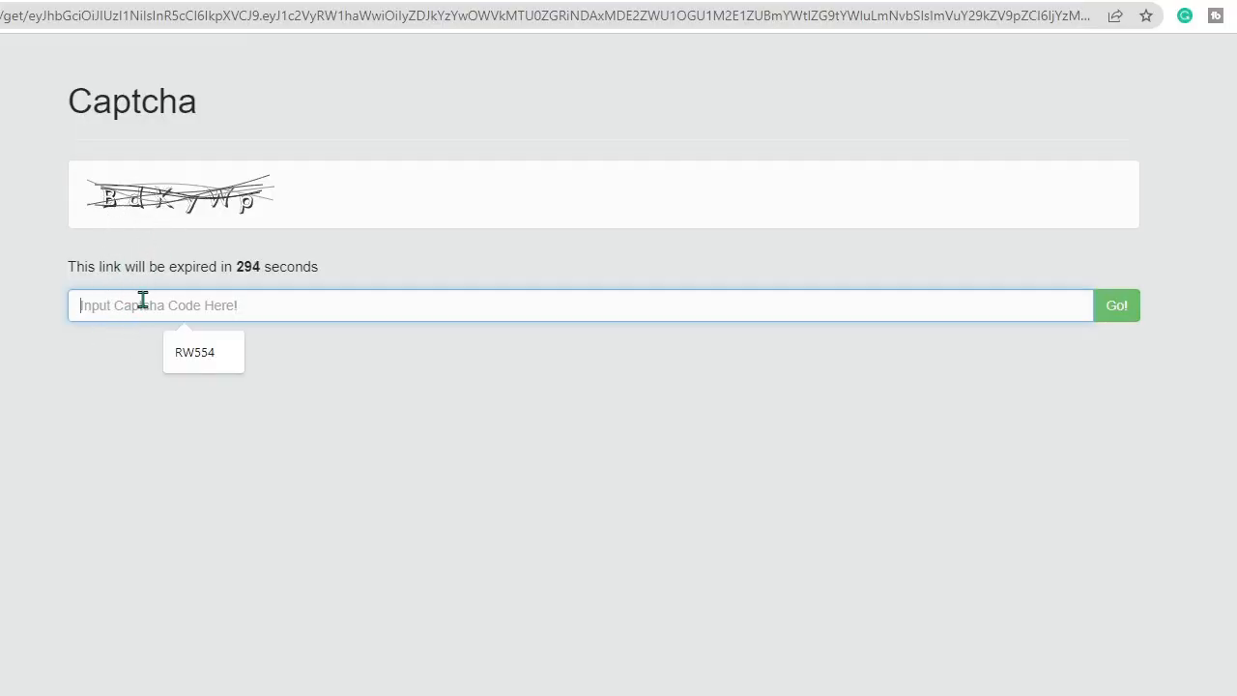
Enter captcha code 'BdKyWp' and submit it to start the driver download.
{"action": "type", "text": "BdKyWp"}
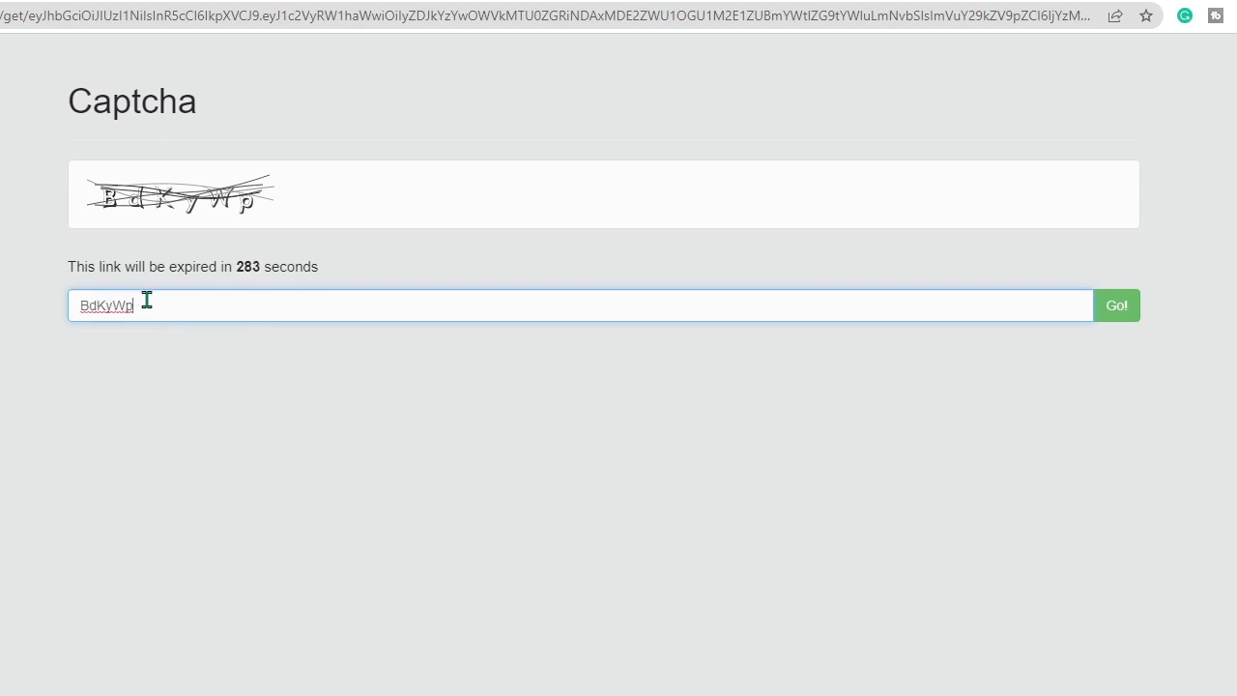
{"action": "left_click", "coordinate": [1117, 305]}
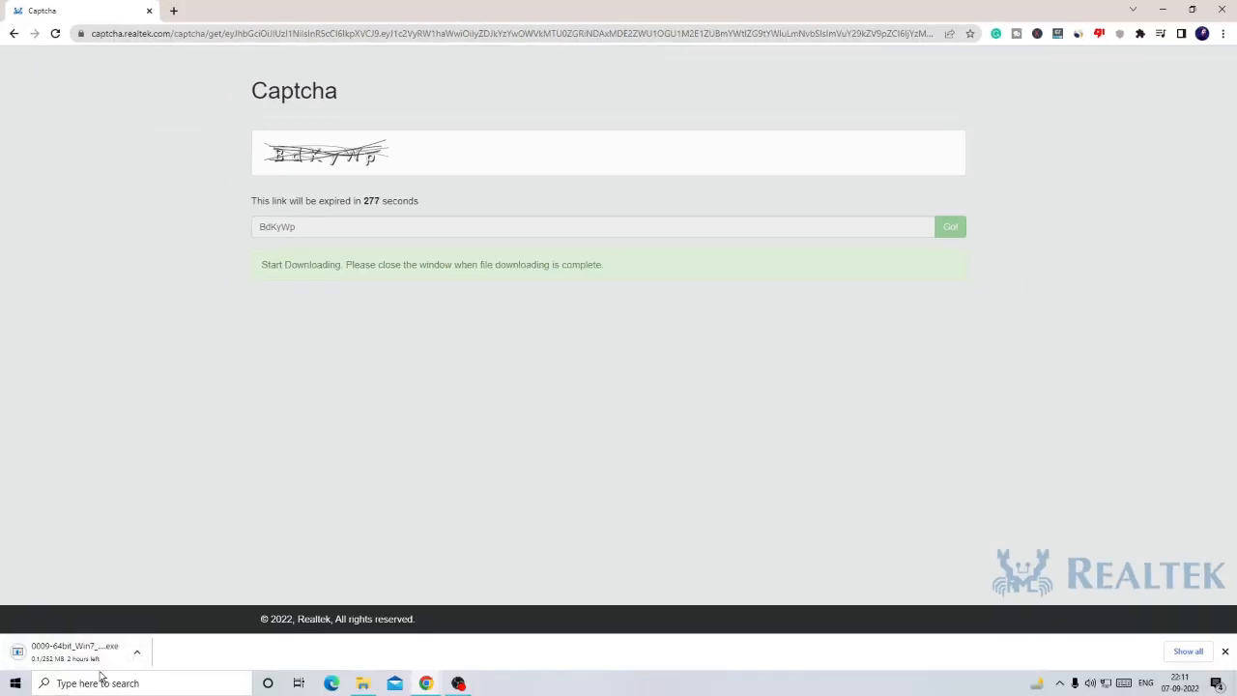
{"action": "mouse_move", "coordinate": [87, 638]}
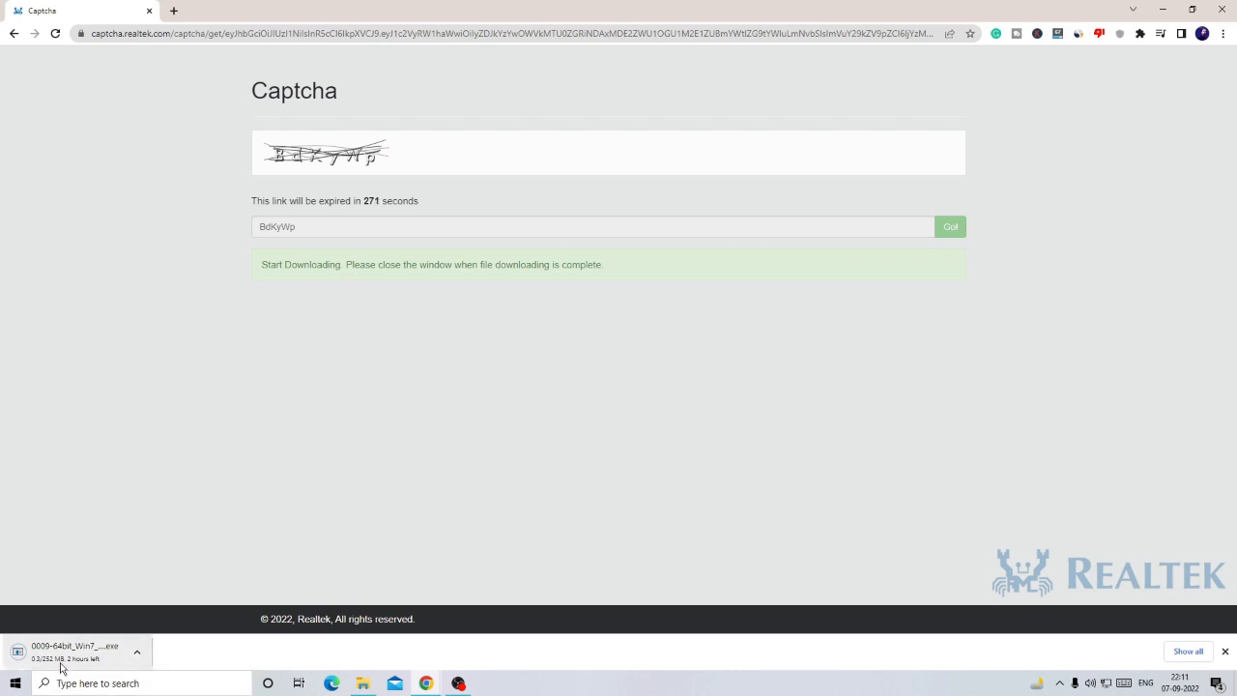
{"action": "mouse_move", "coordinate": [157, 571]}
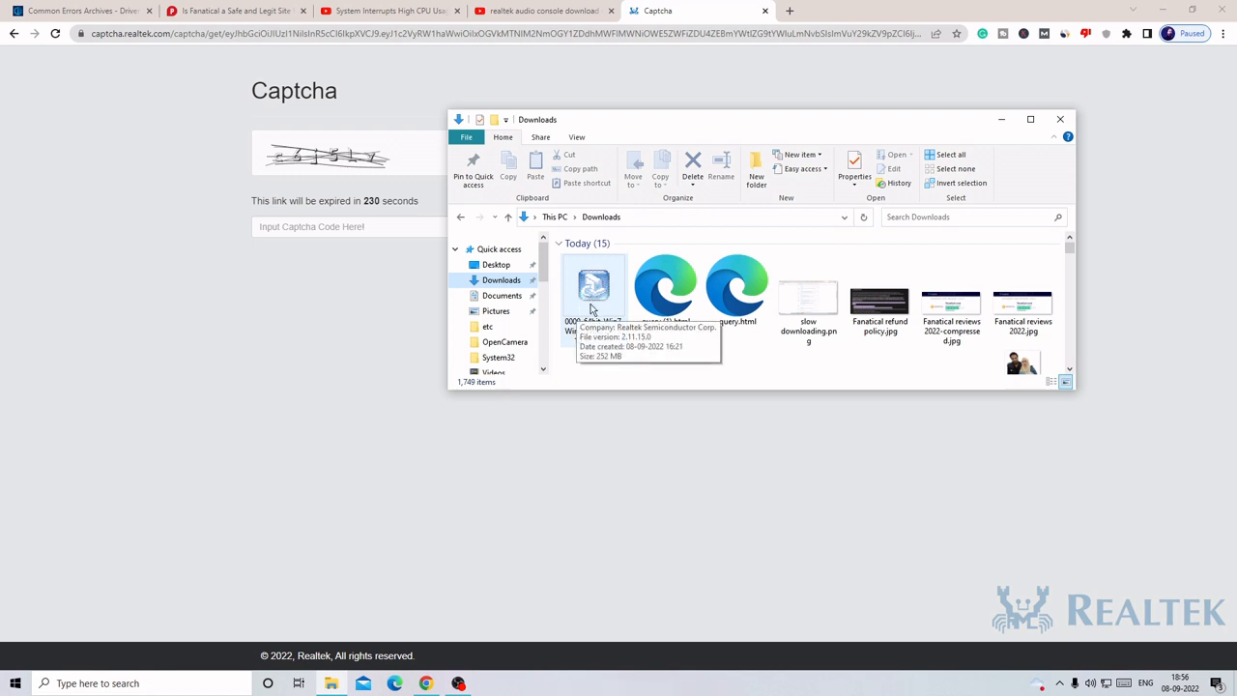
Run 0009-64bit_Win7_Win8_Win81_Win10_R282.exe from the Downloads folder.
{"action": "left_click", "coordinate": [594, 290]}
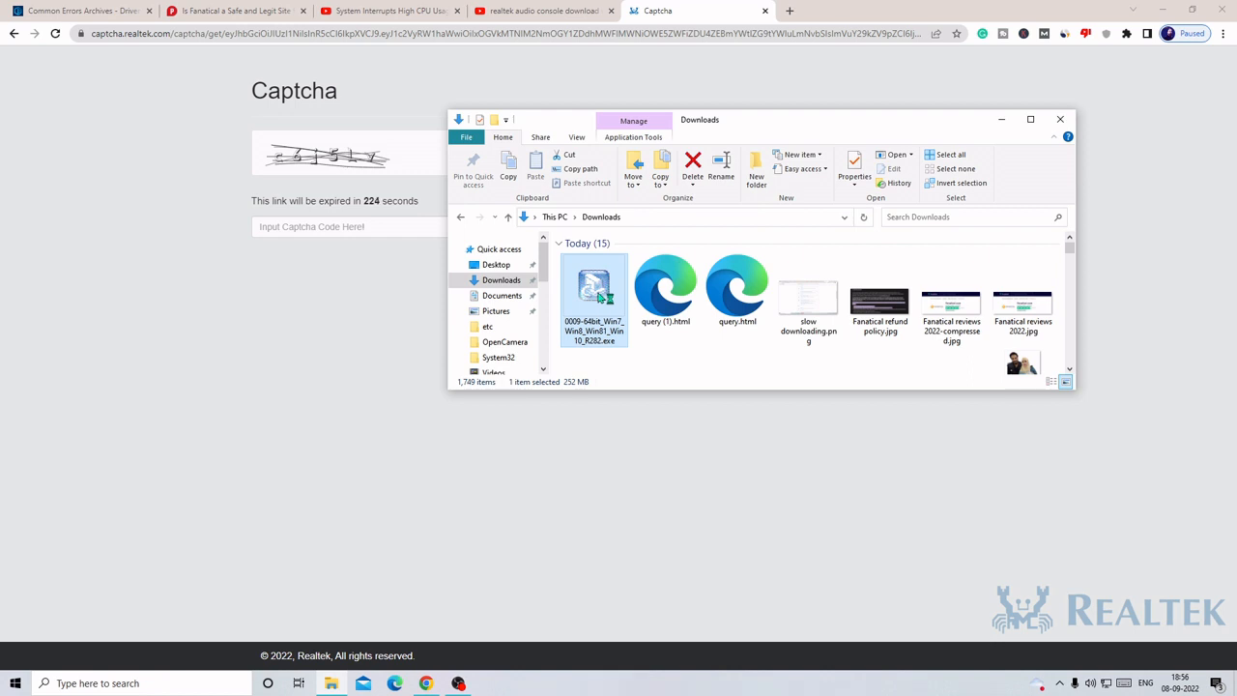
{"action": "double_click", "coordinate": [595, 290]}
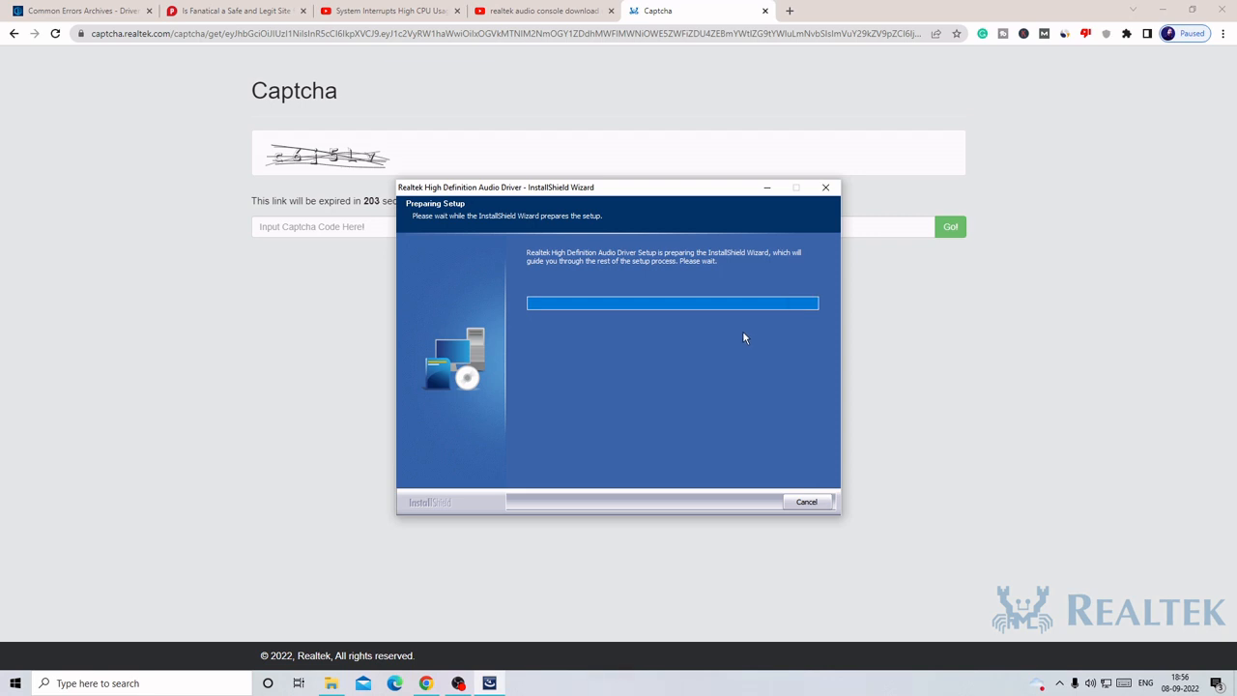
{"action": "mouse_move", "coordinate": [684, 292]}
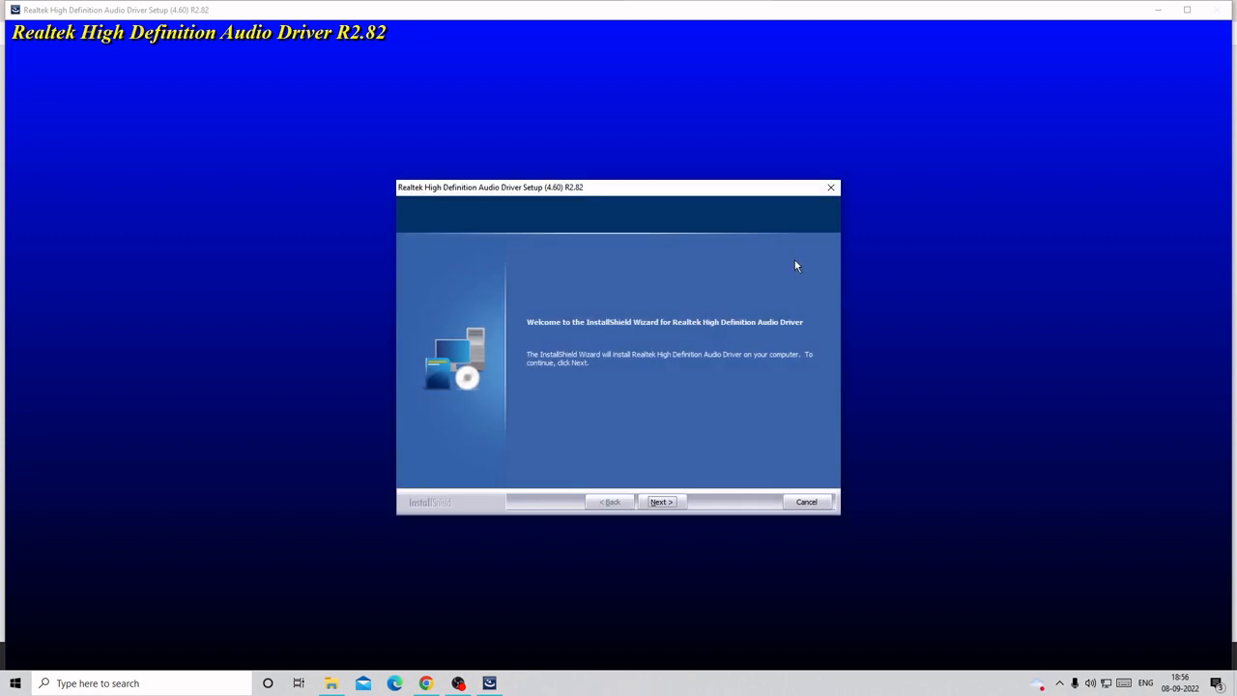
{"action": "mouse_move", "coordinate": [543, 346]}
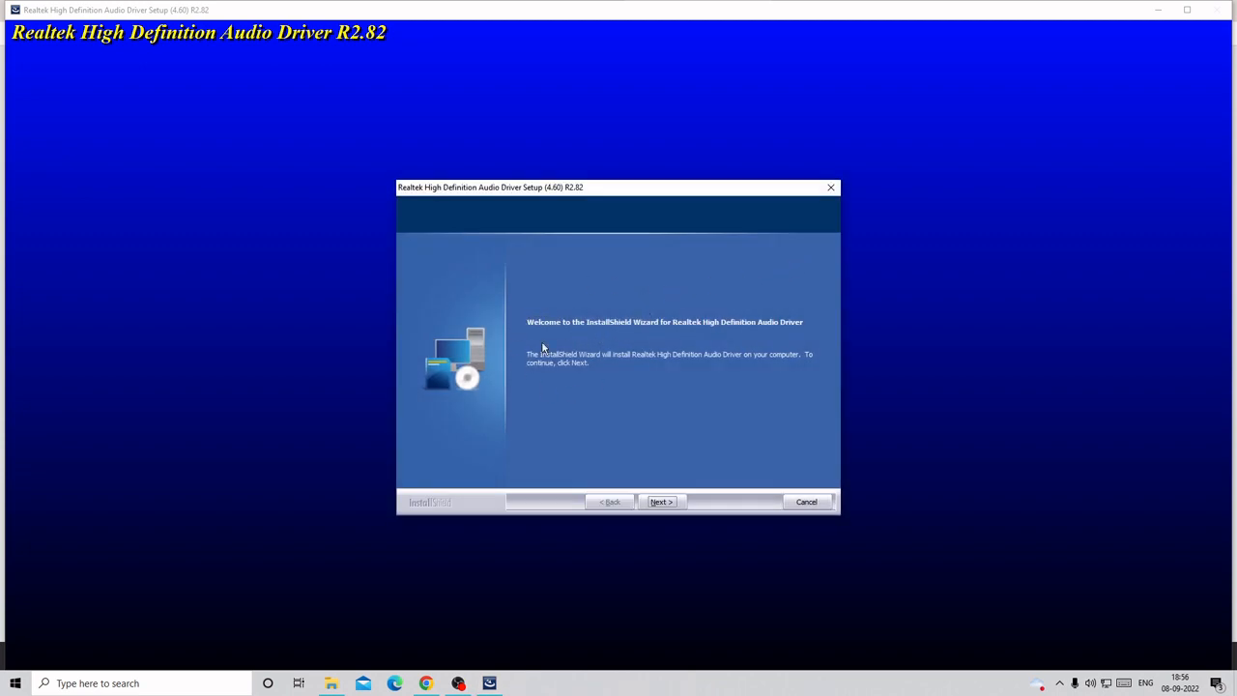
{"action": "mouse_move", "coordinate": [655, 332]}
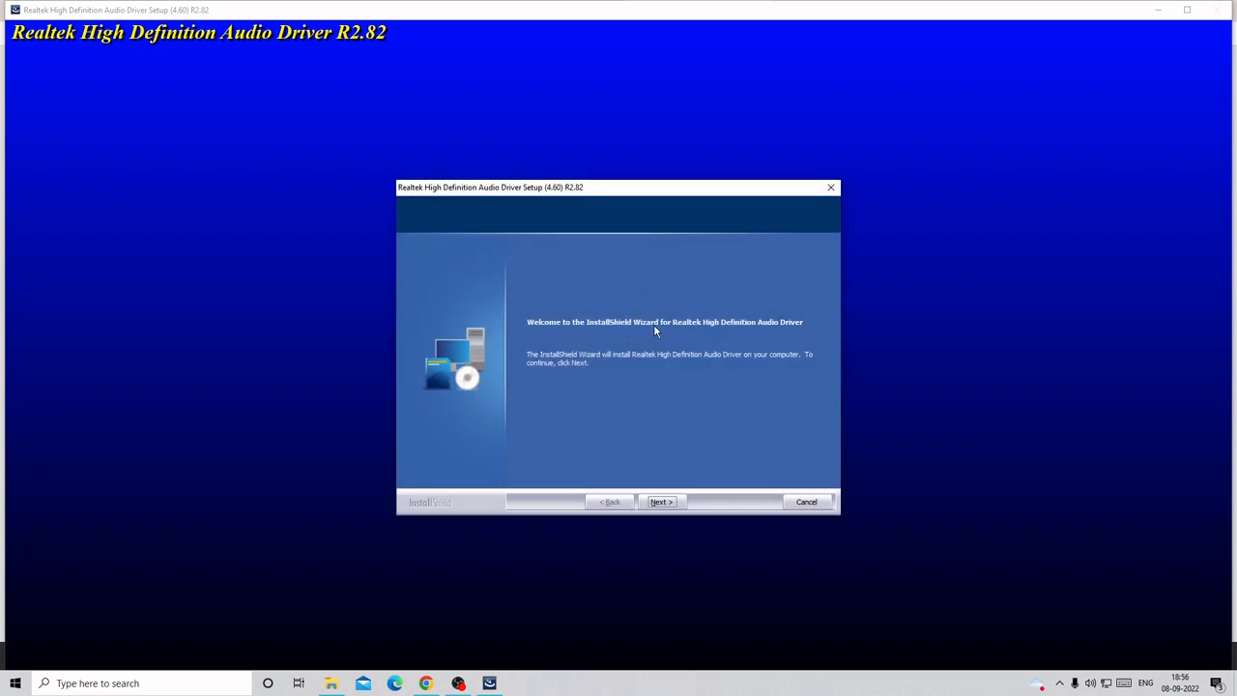
{"action": "mouse_move", "coordinate": [731, 332]}
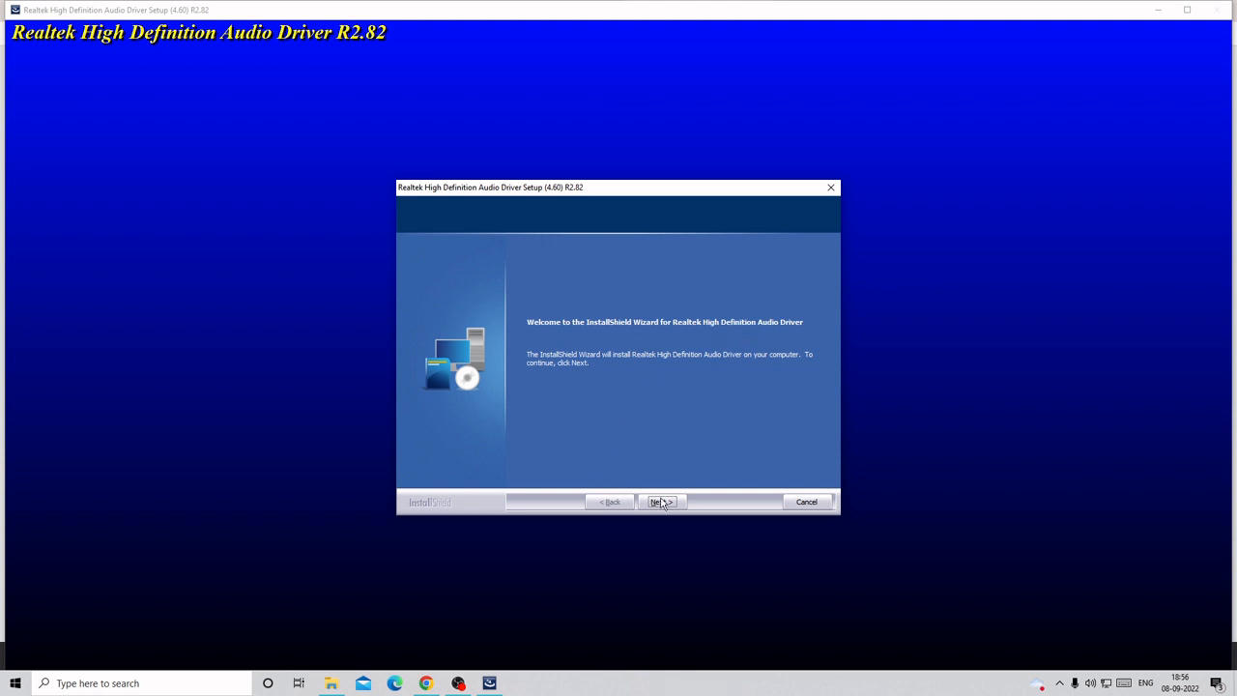
Continue past the Welcome and Custom Installation Help pages to start removing the old driver.
{"action": "left_click", "coordinate": [662, 501]}
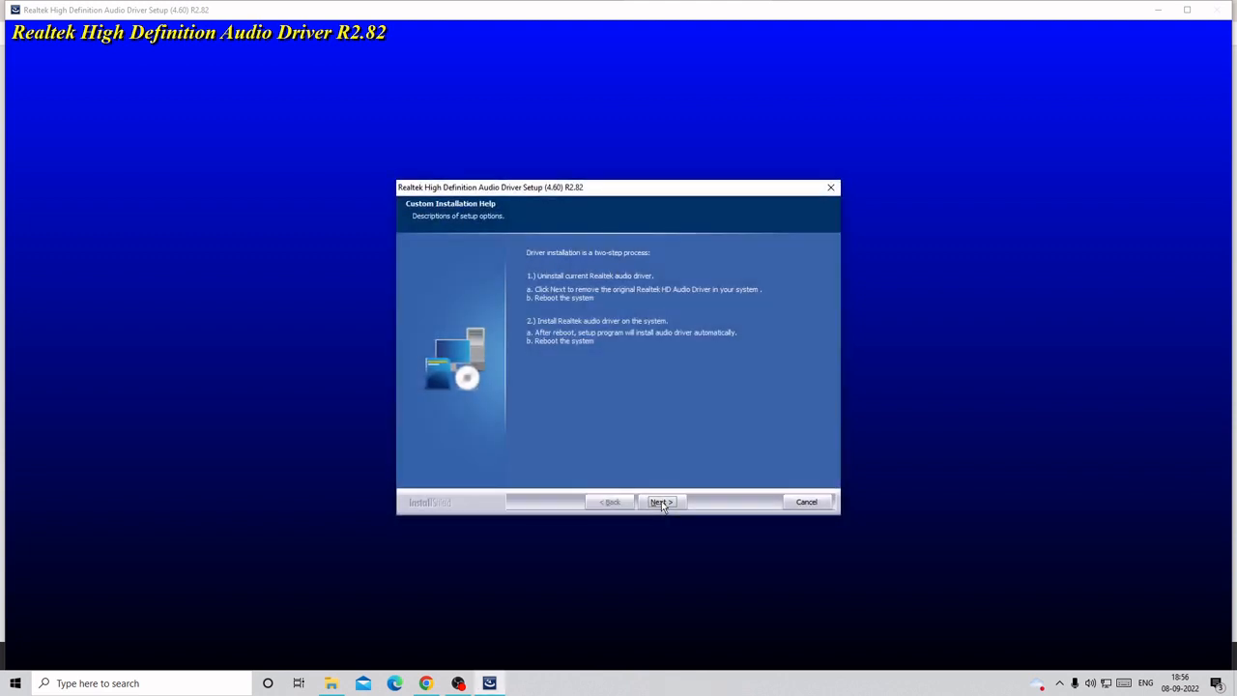
{"action": "left_click", "coordinate": [660, 502]}
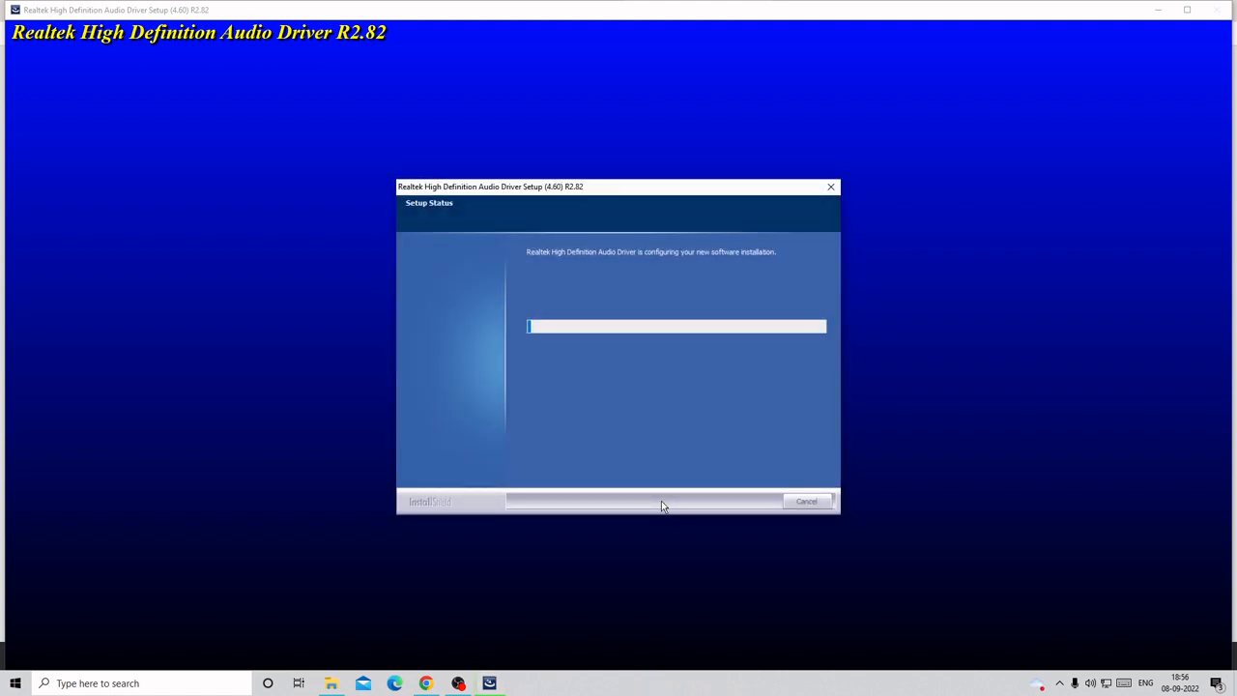
{"action": "mouse_move", "coordinate": [537, 263]}
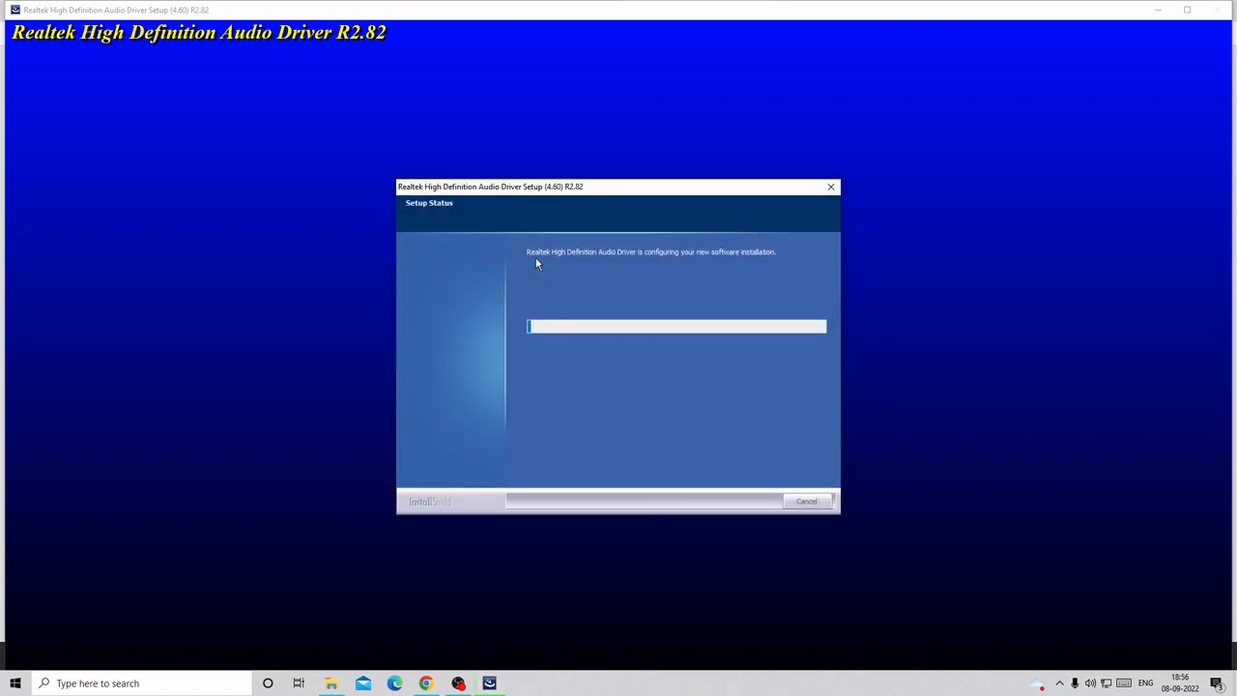
{"action": "mouse_move", "coordinate": [544, 271]}
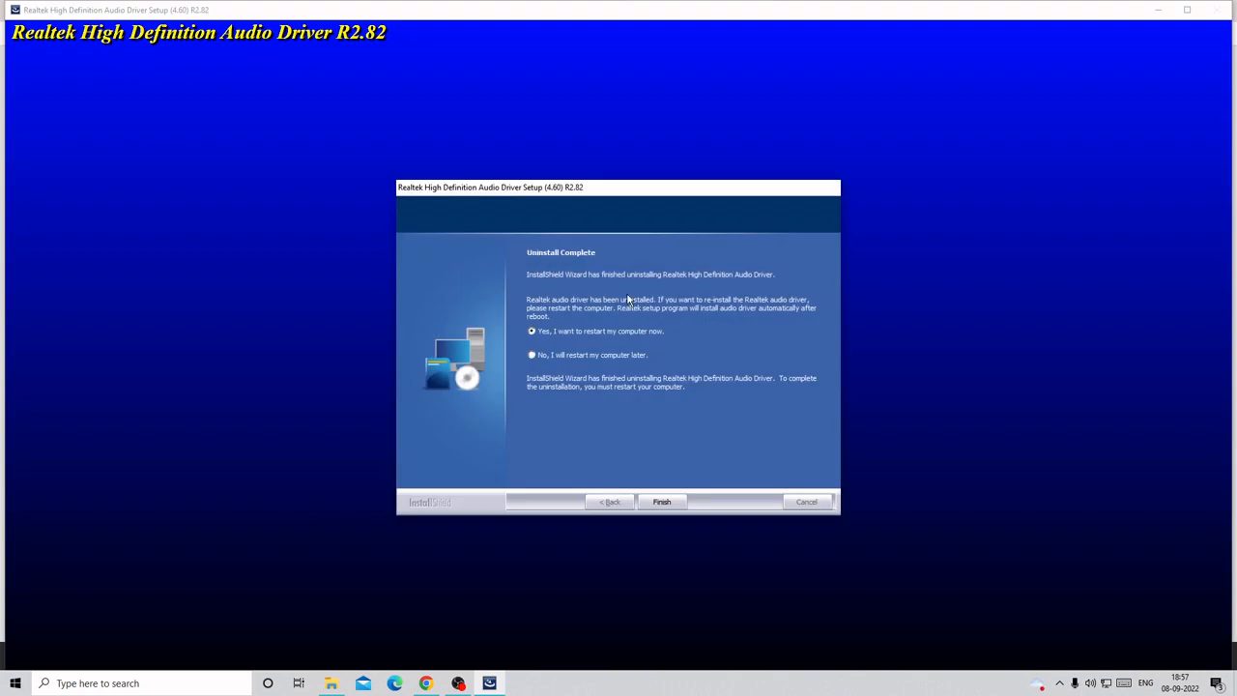
{"action": "mouse_move", "coordinate": [551, 273]}
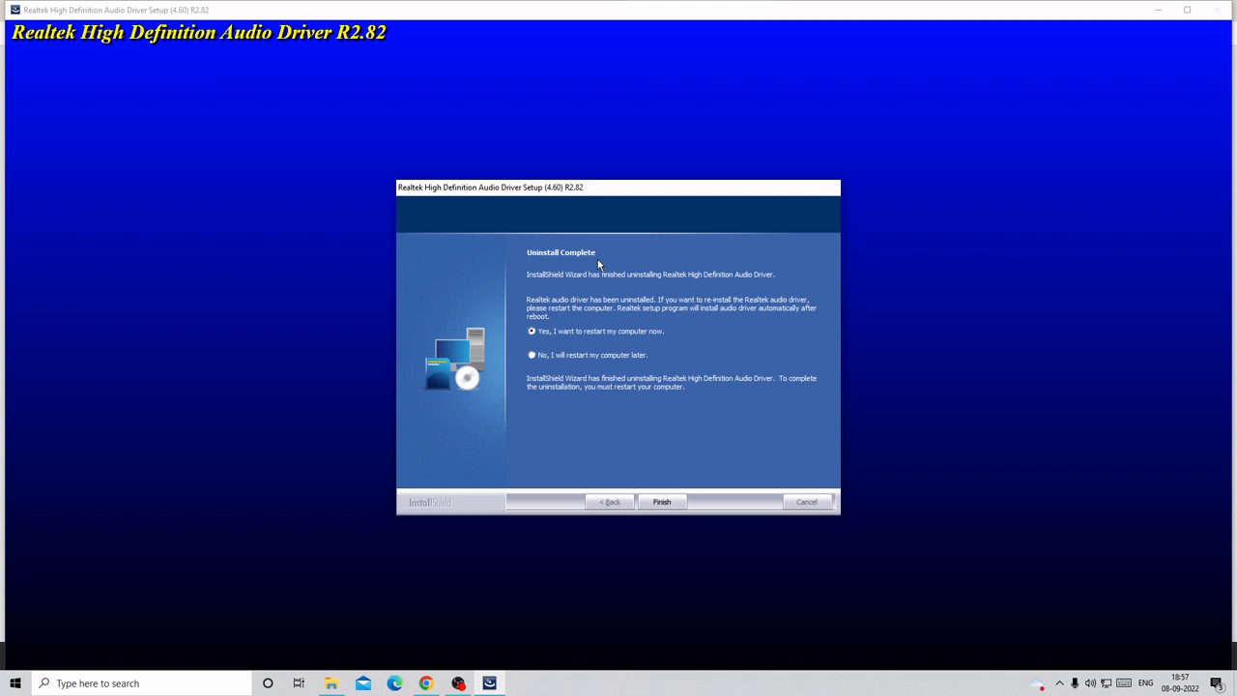
{"action": "mouse_move", "coordinate": [556, 341]}
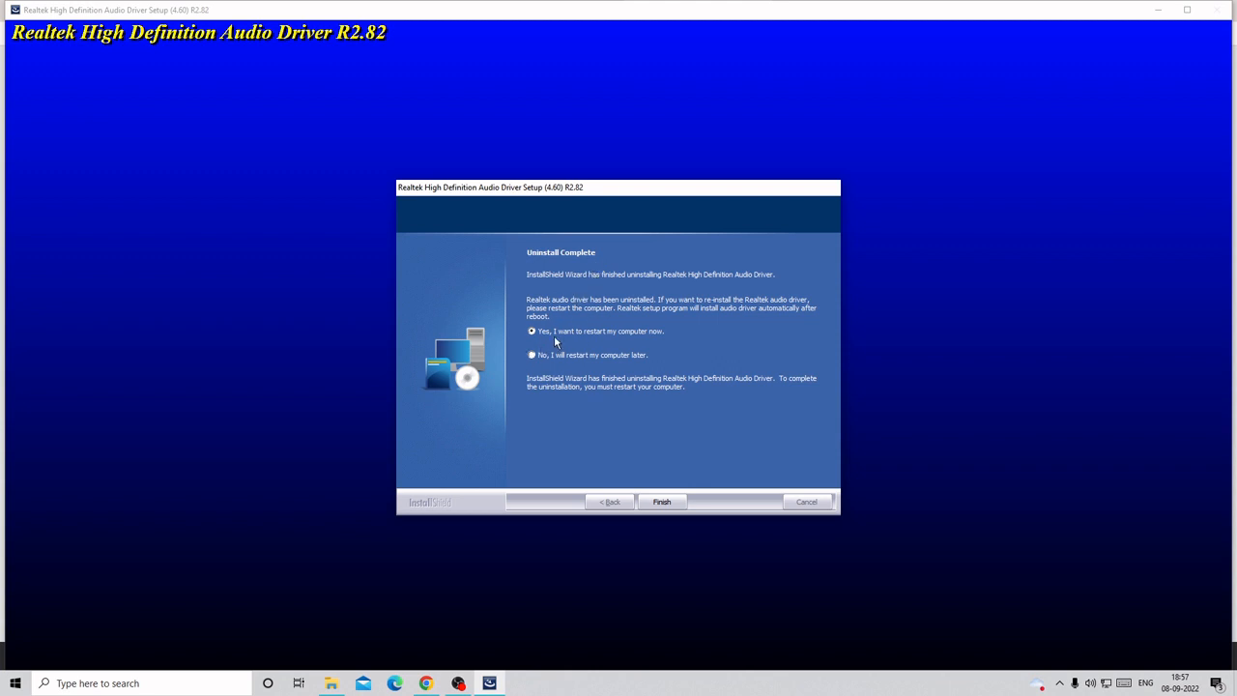
{"action": "mouse_move", "coordinate": [545, 341]}
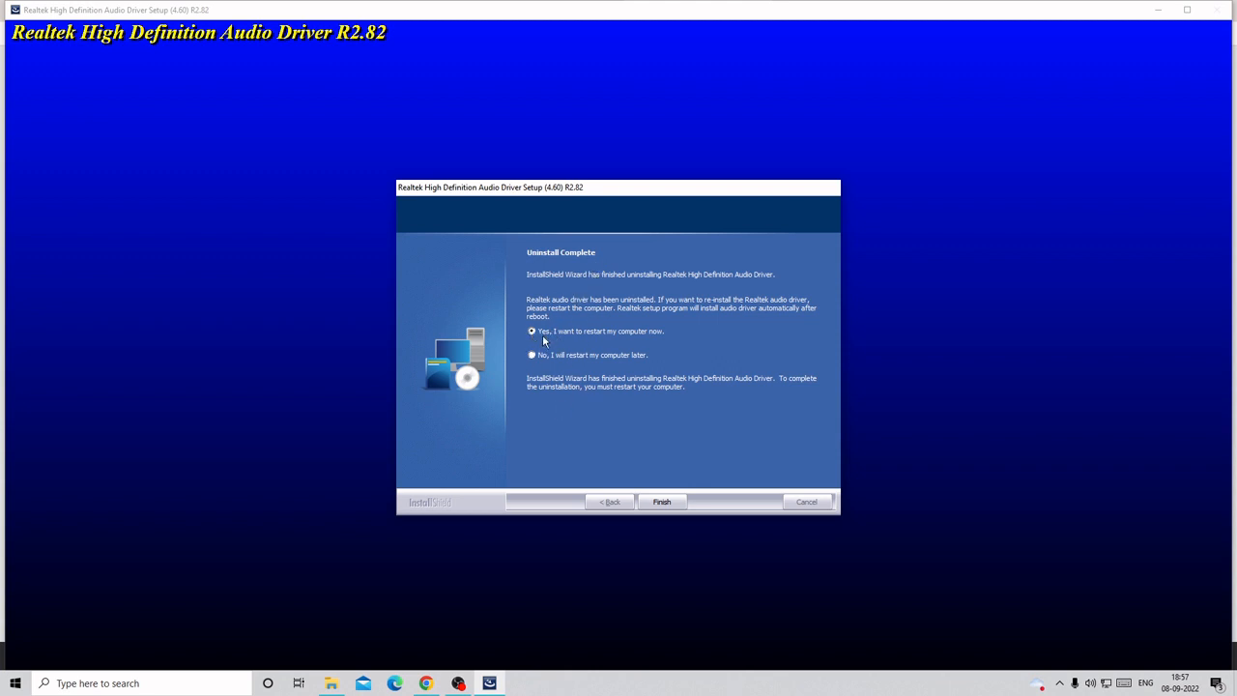
{"action": "mouse_move", "coordinate": [629, 337]}
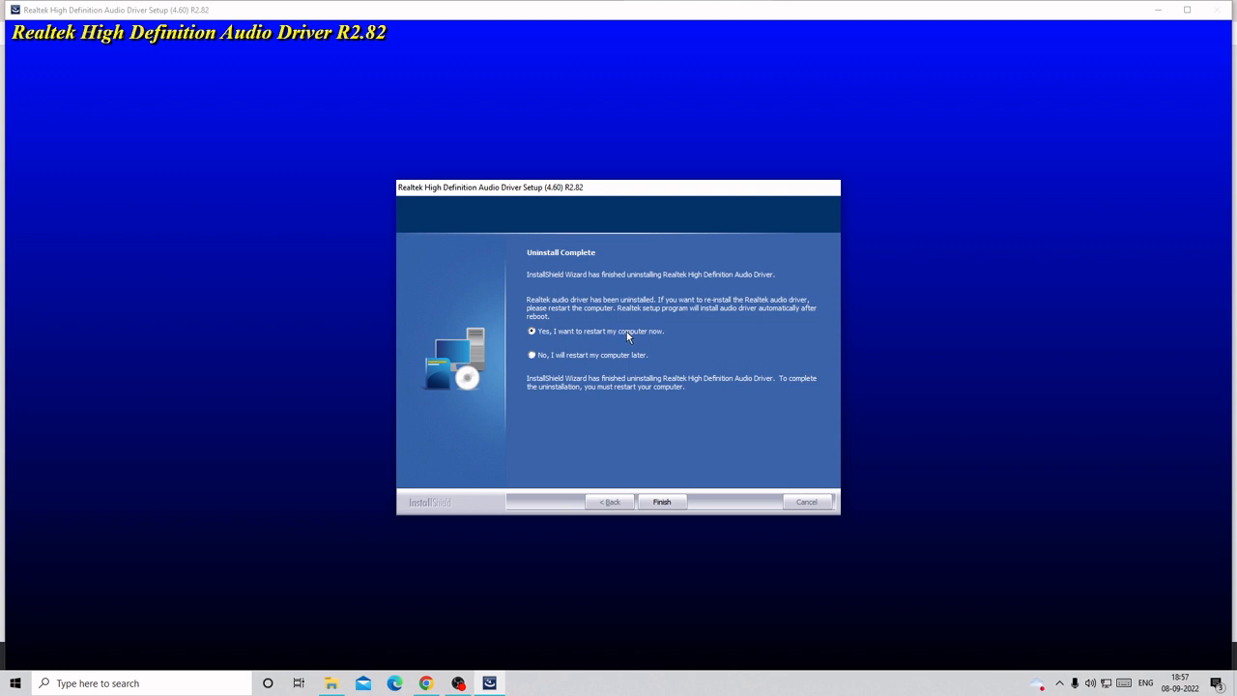